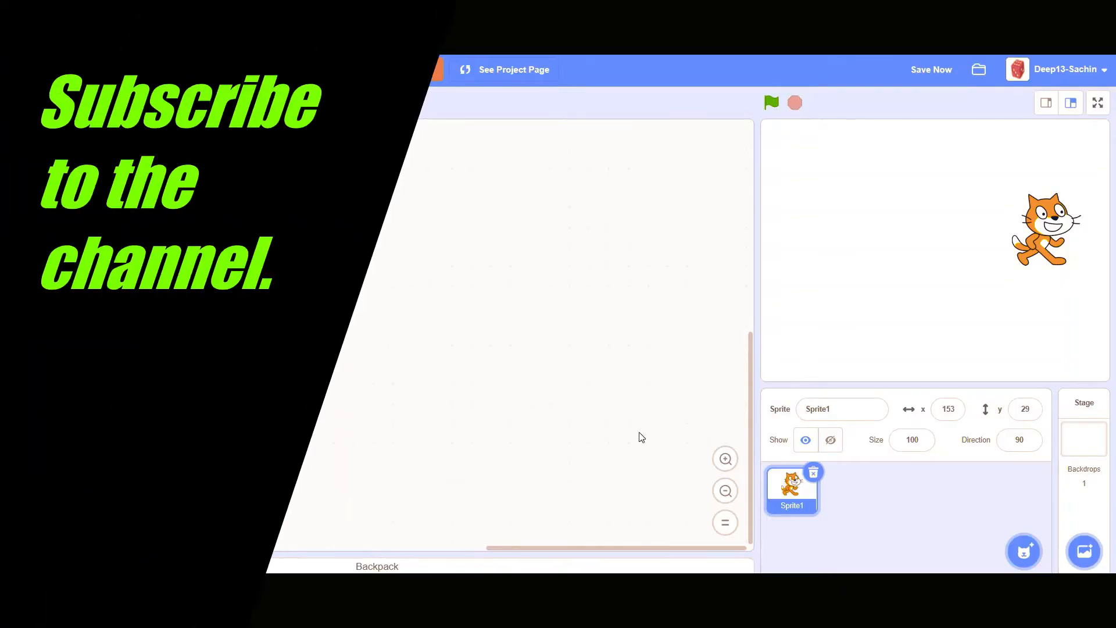
pyautogui.moveTo(466, 307)
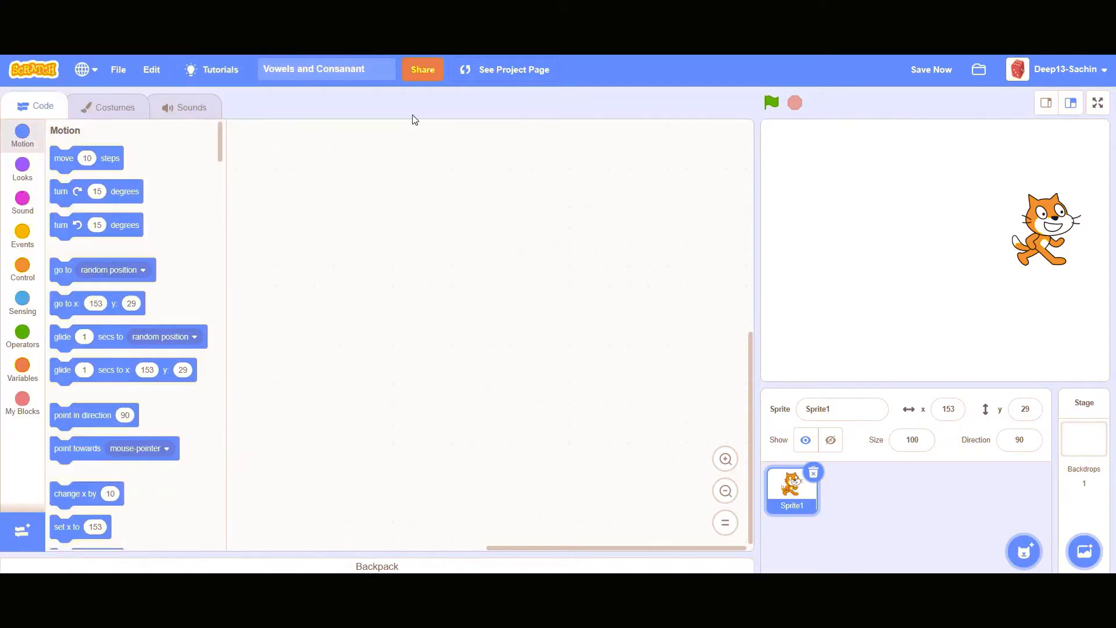
pyautogui.moveTo(627, 281)
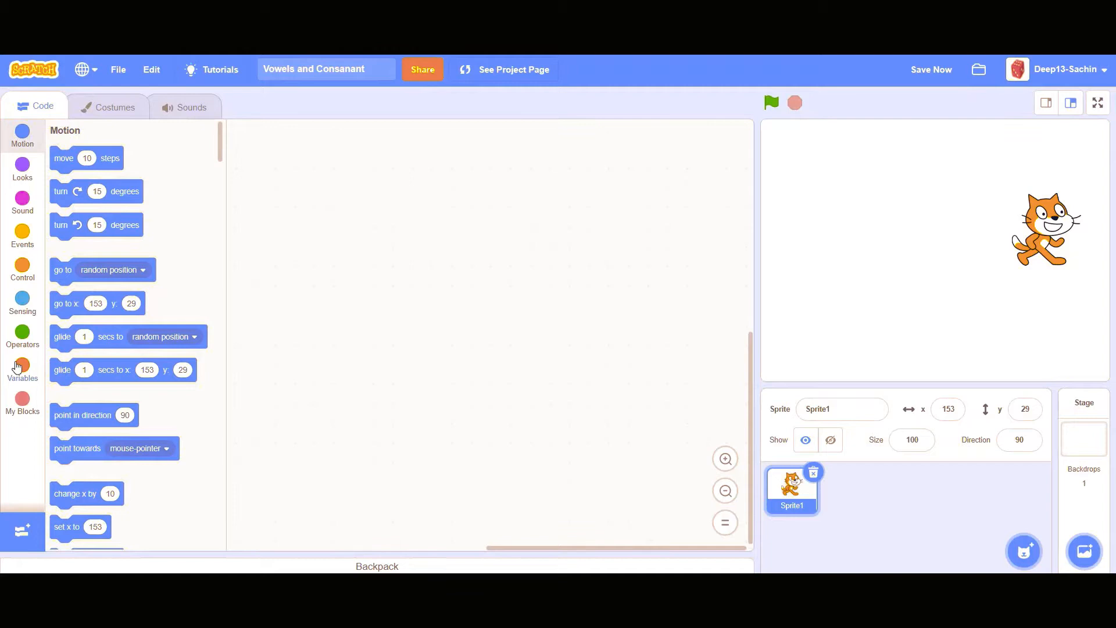
# Step: Make a 'First letter' variable in the Variables category, shared by all sprites
pyautogui.click(22, 365)
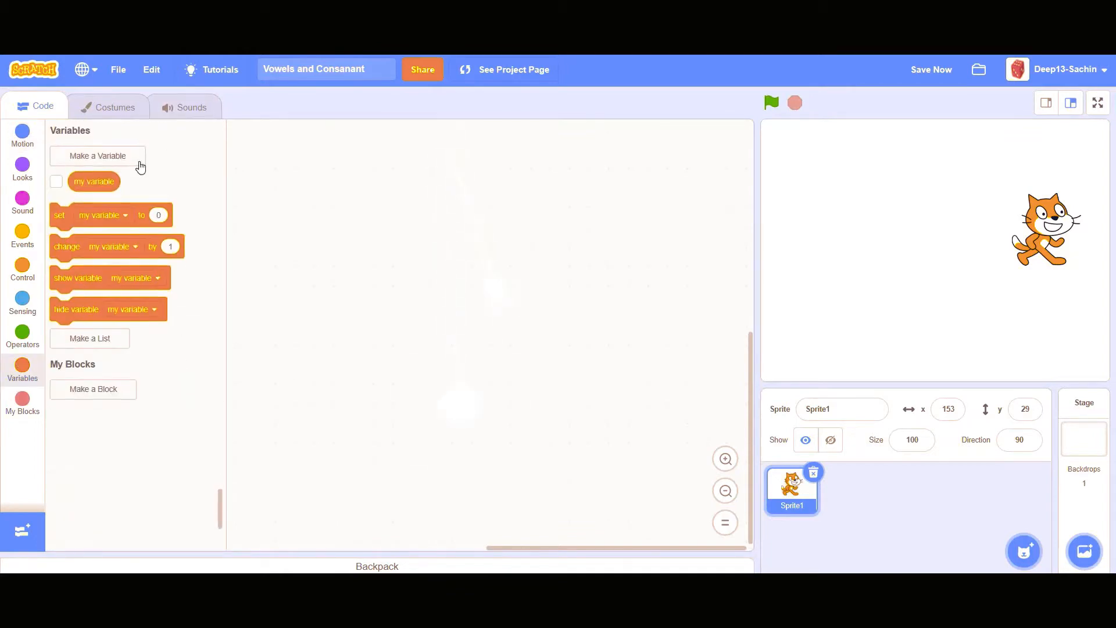
pyautogui.click(97, 156)
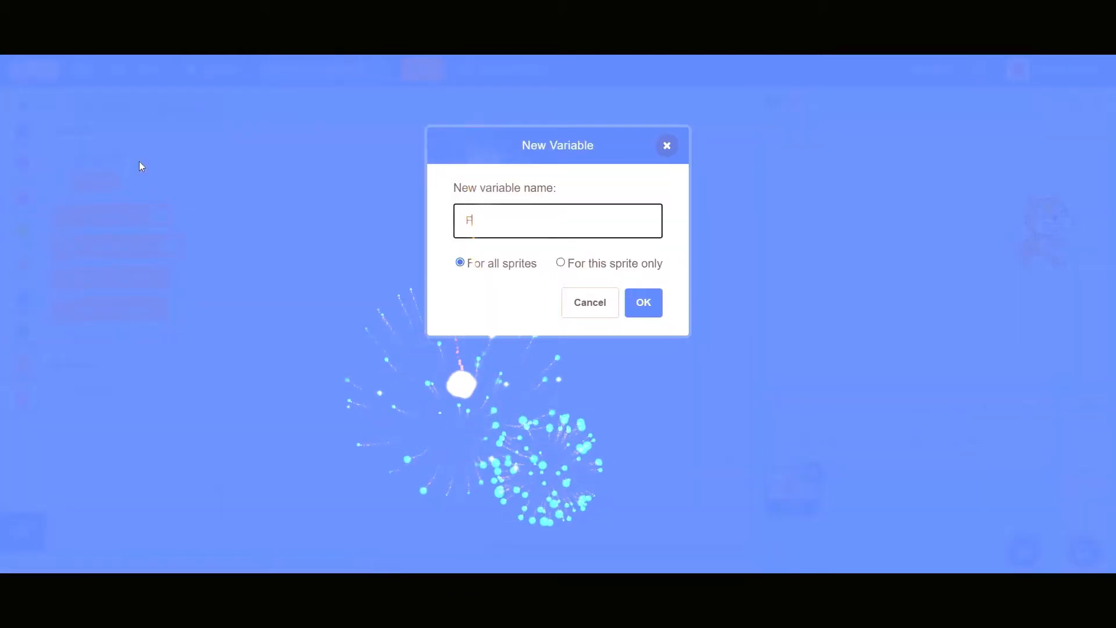
pyautogui.write('irst')
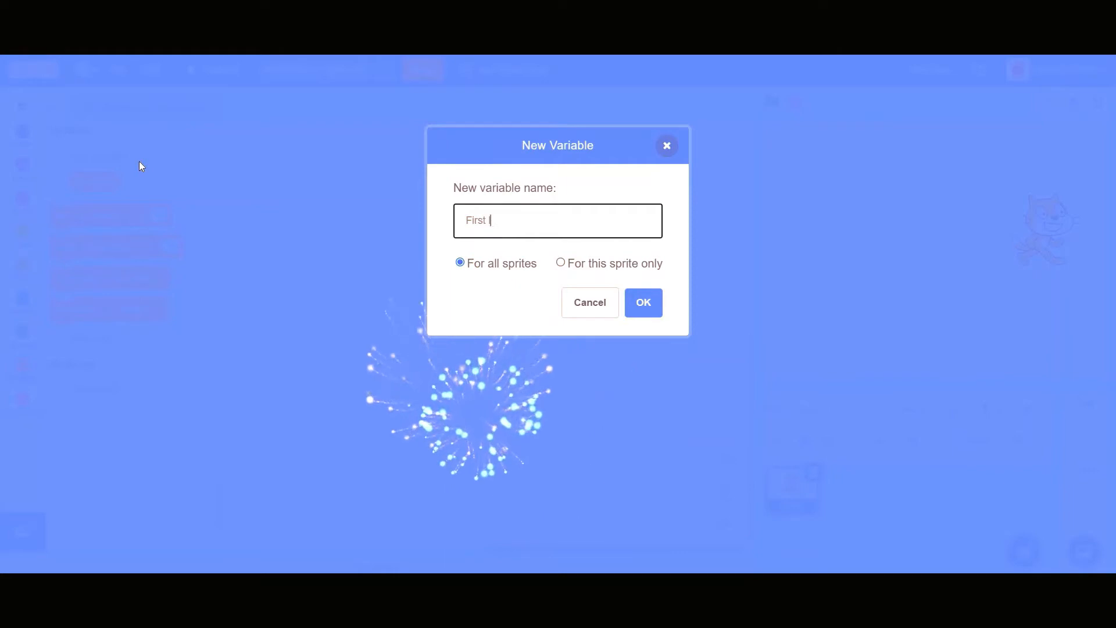
pyautogui.write('letter')
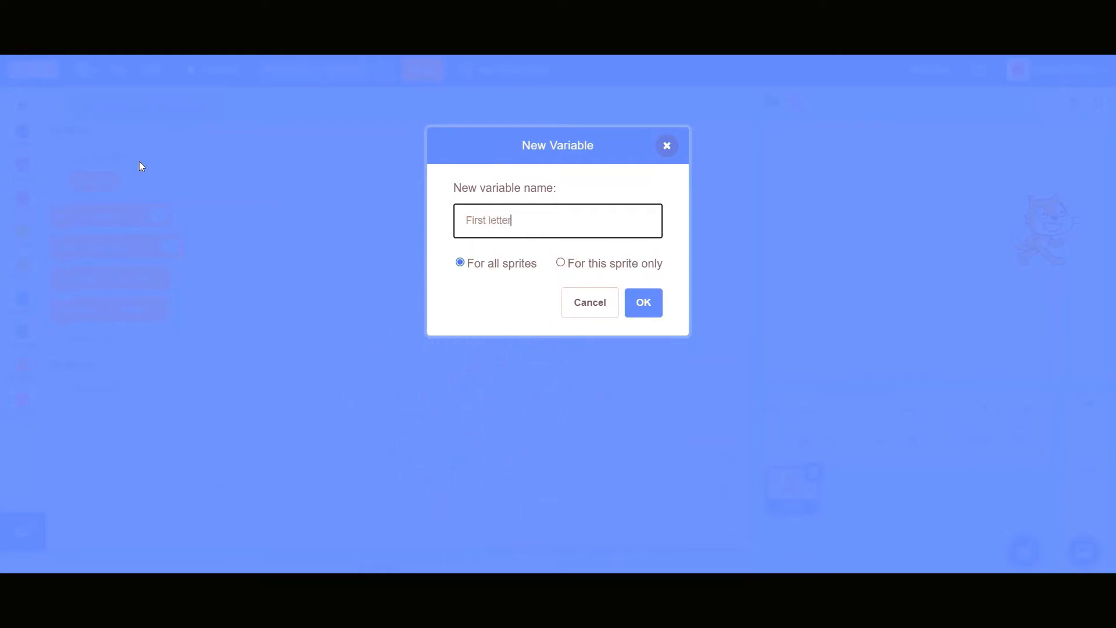
pyautogui.click(642, 302)
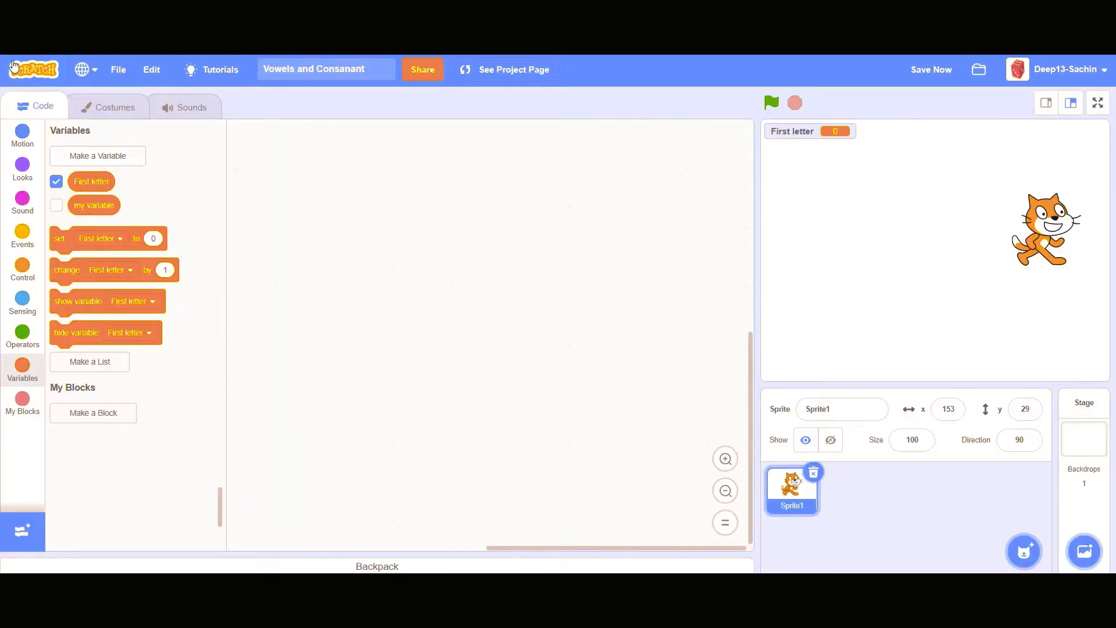
pyautogui.click(930, 69)
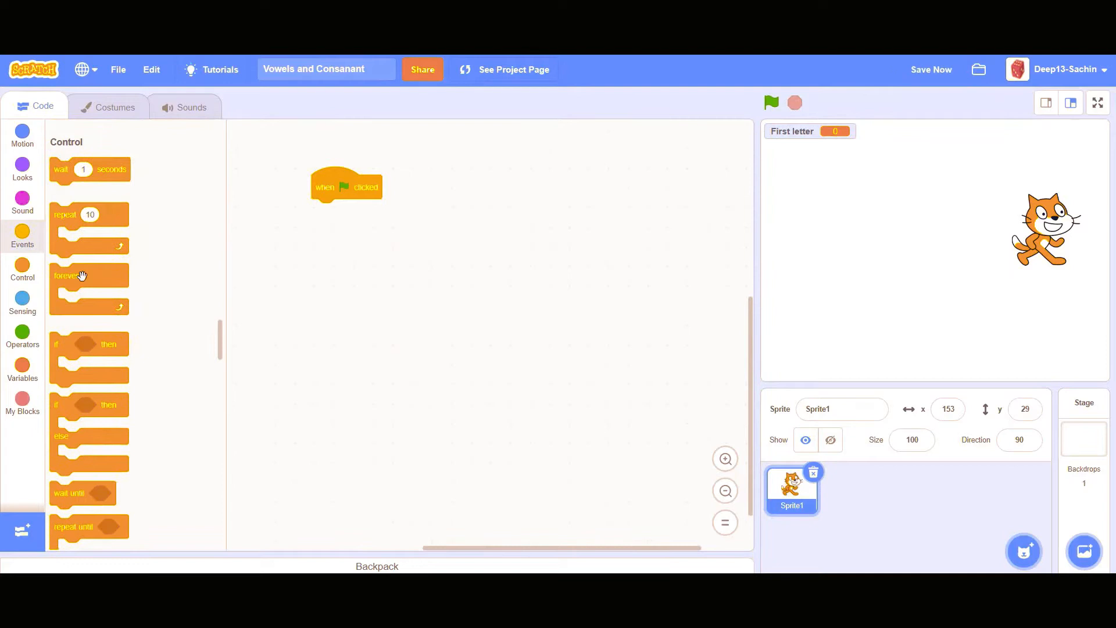
# Step: Add a forever loop holding 'ask Enter the word and wait' and 'set First letter to 0'
pyautogui.moveTo(66, 275); pyautogui.dragTo(327, 210)
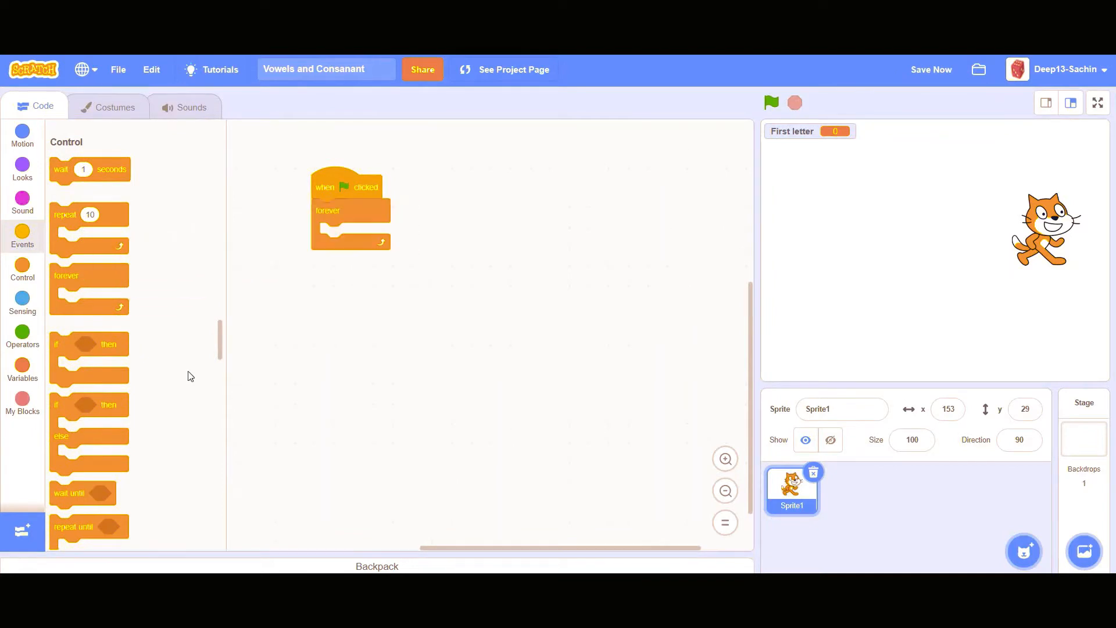
pyautogui.click(22, 300)
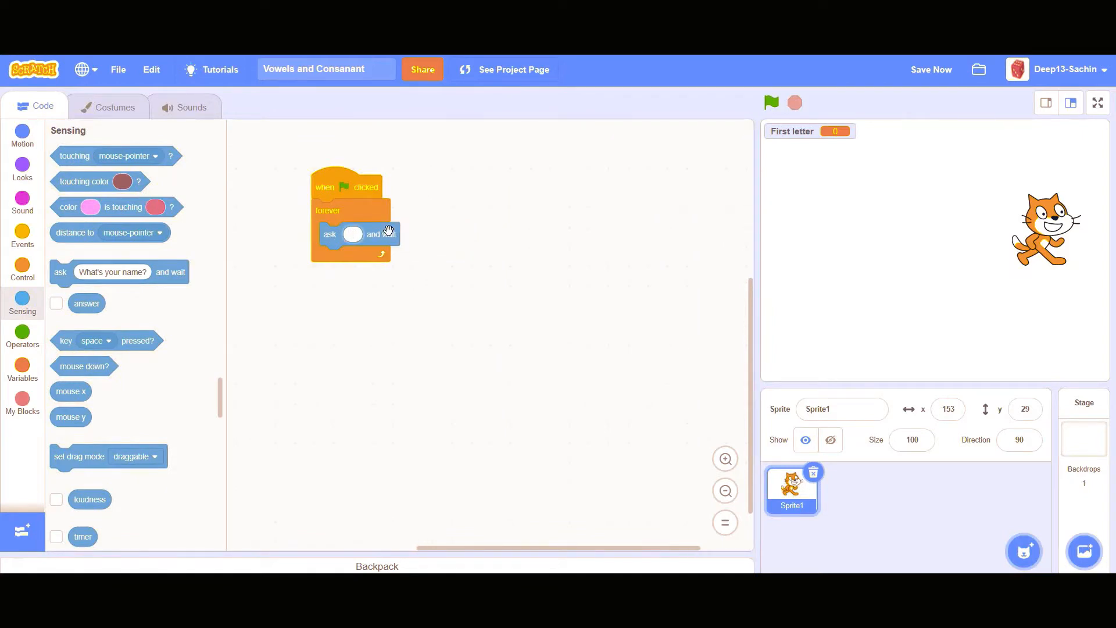
pyautogui.write('Enter the word')
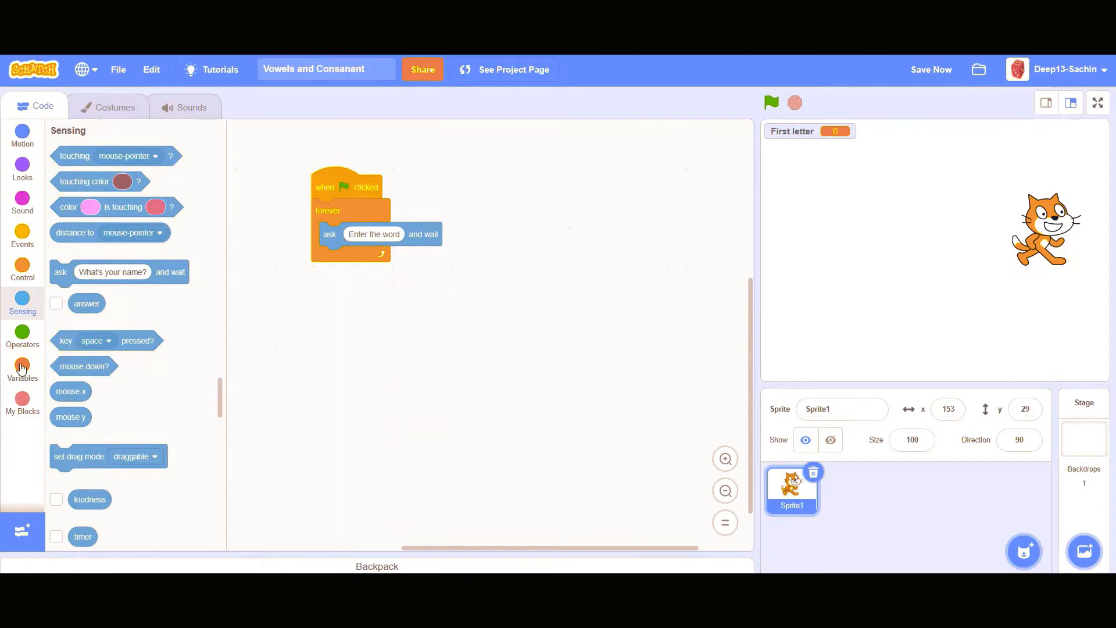
pyautogui.click(22, 368)
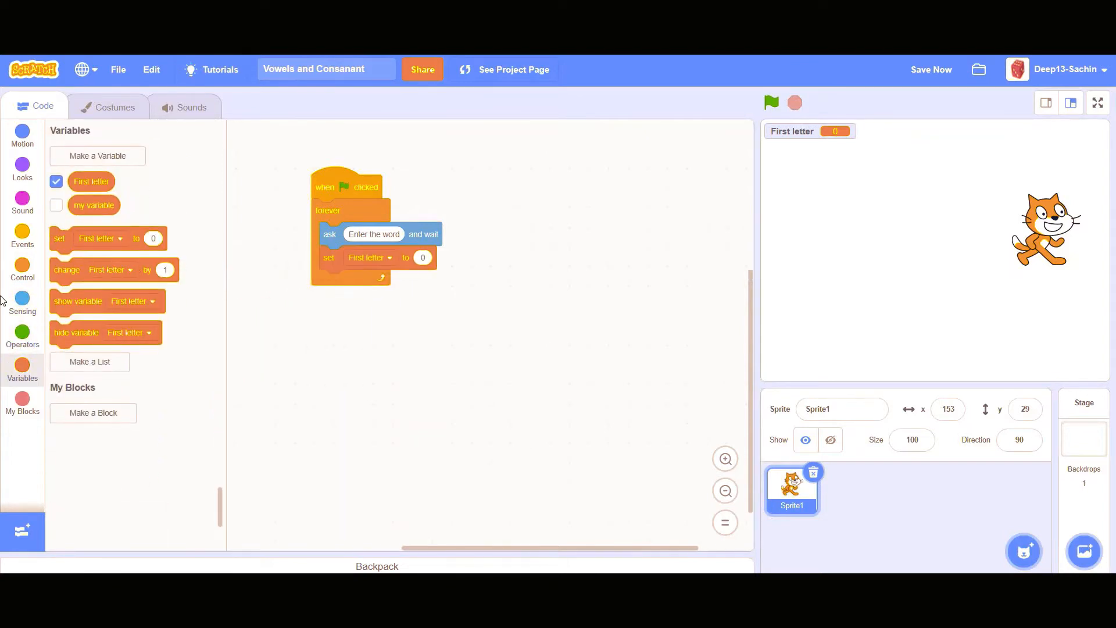
# Step: Set First letter to 'letter 1 of answer' inside the loop
pyautogui.click(22, 335)
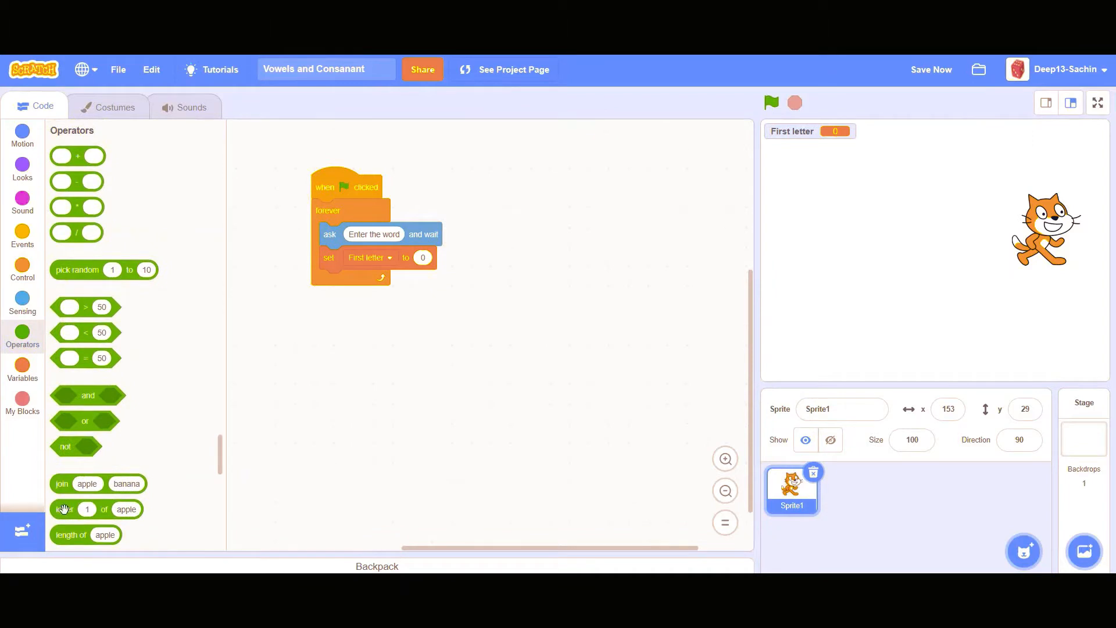
pyautogui.moveTo(64, 508); pyautogui.dragTo(456, 287)
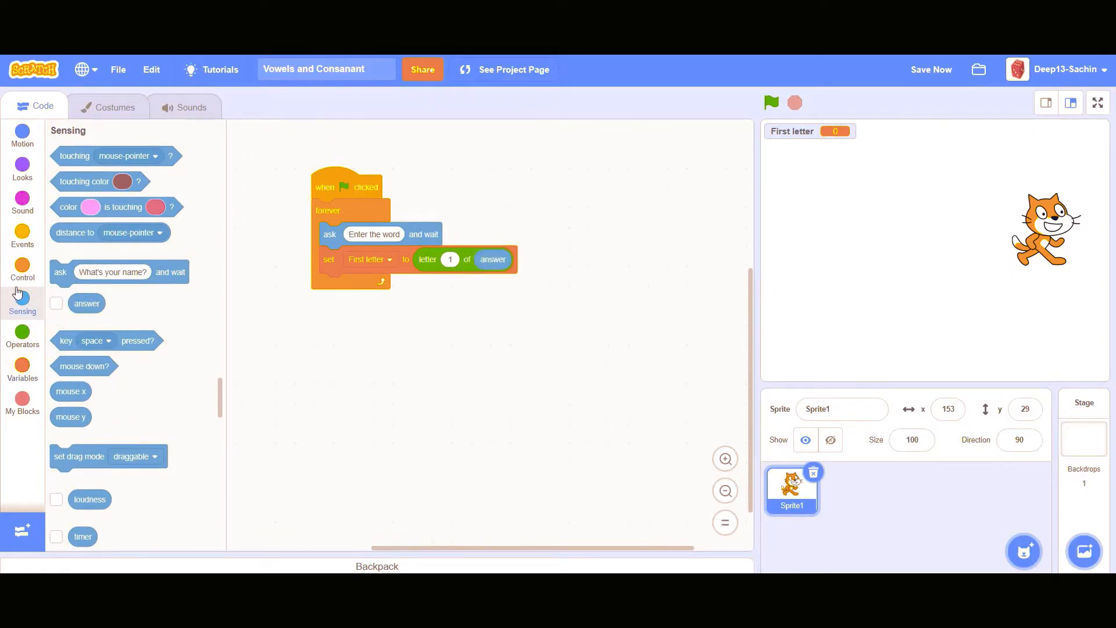
pyautogui.click(22, 270)
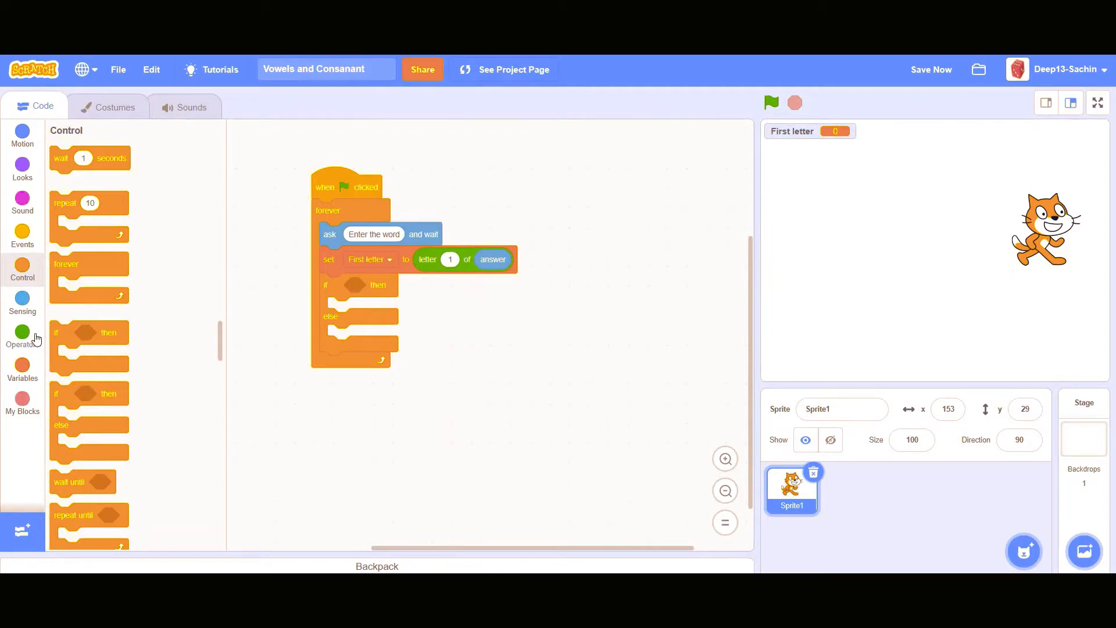
# Step: Drag out an or block, nest an equals comparison in its left slot, and move it below the script
pyautogui.click(22, 334)
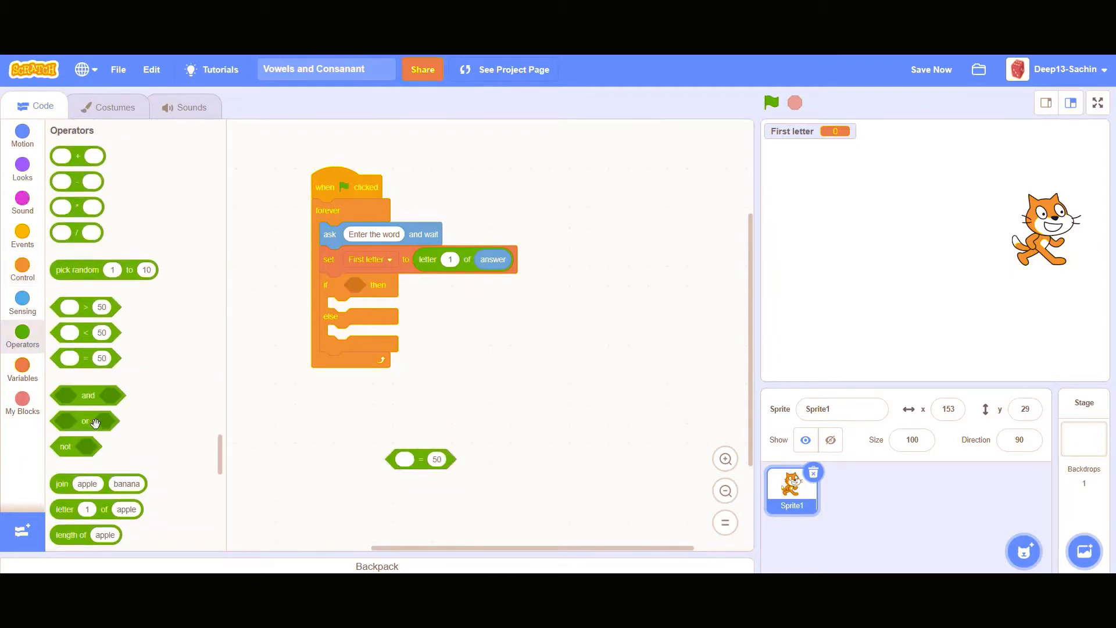
pyautogui.moveTo(84, 421); pyautogui.dragTo(516, 438)
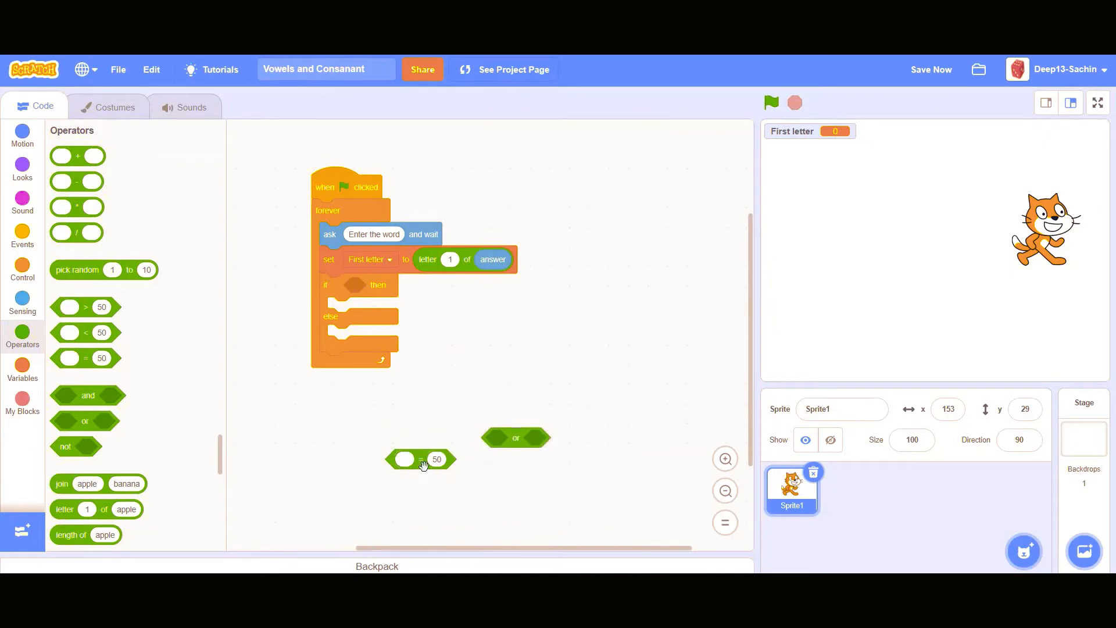
pyautogui.moveTo(420, 458); pyautogui.dragTo(506, 439)
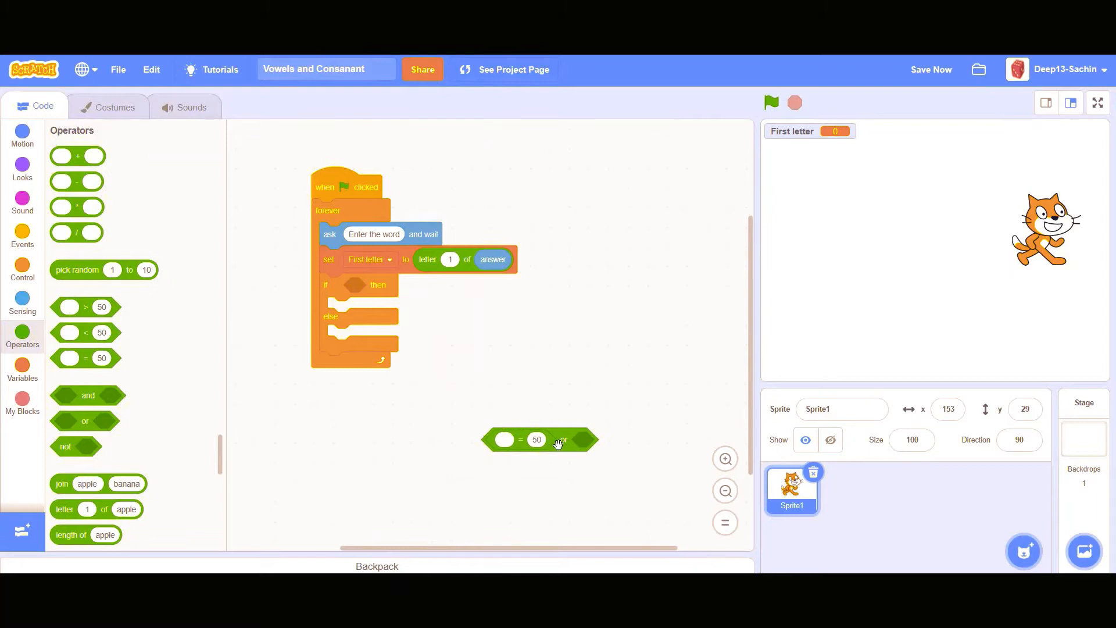
pyautogui.moveTo(539, 439); pyautogui.dragTo(425, 424)
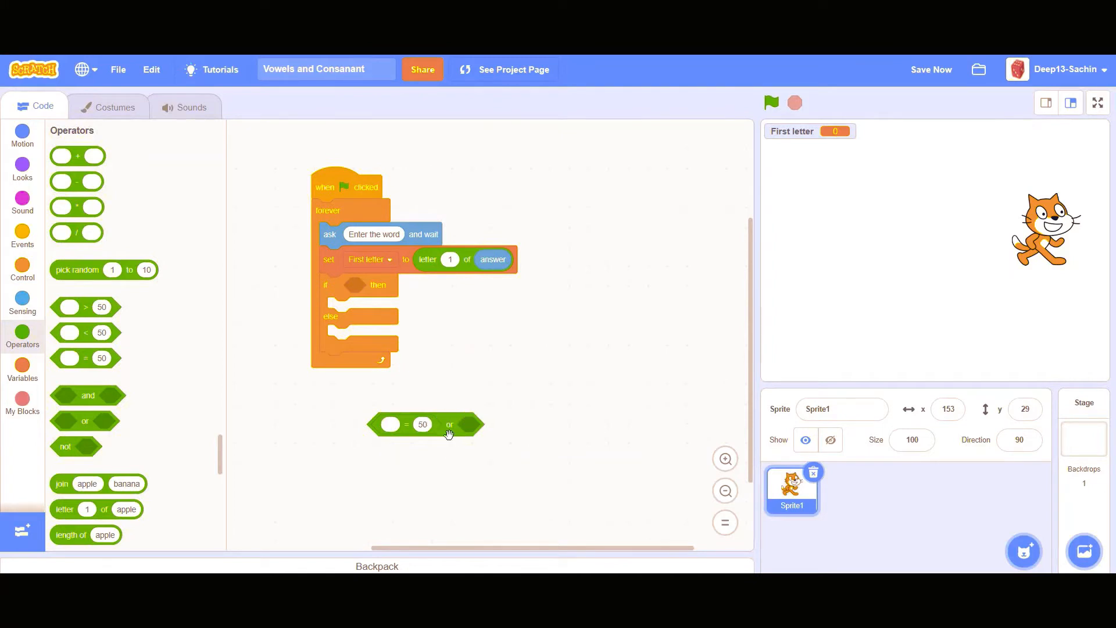
pyautogui.moveTo(387, 419)
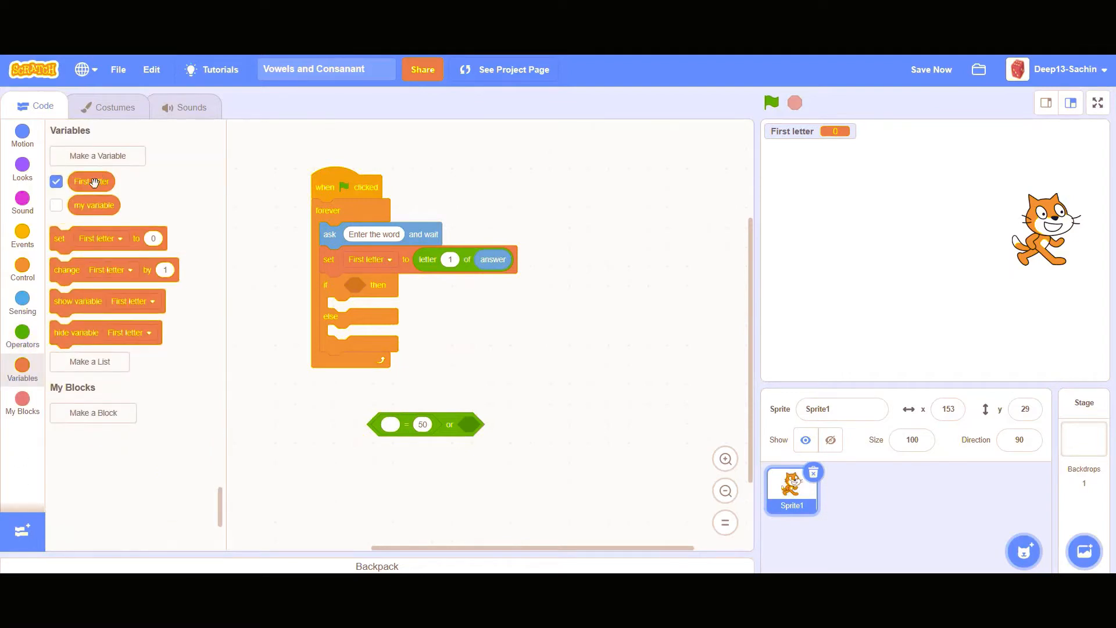
# Step: Put First letter = a into the comparison and chain another or block onto the condition
pyautogui.moveTo(91, 181); pyautogui.dragTo(403, 424)
pyautogui.write('a')
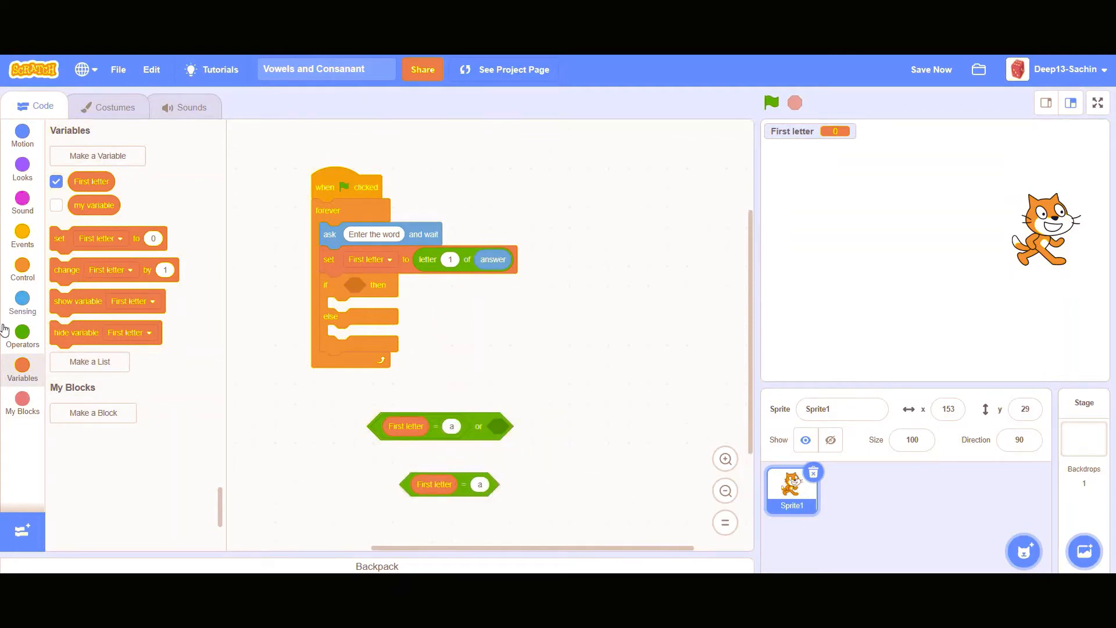
pyautogui.click(22, 334)
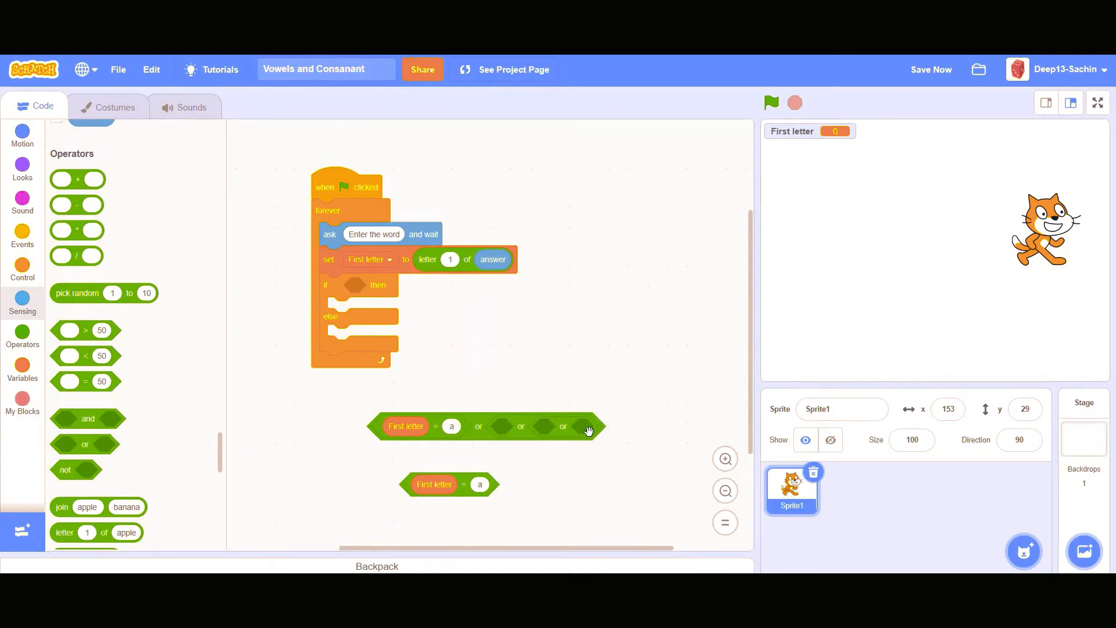
pyautogui.moveTo(85, 444); pyautogui.dragTo(626, 419)
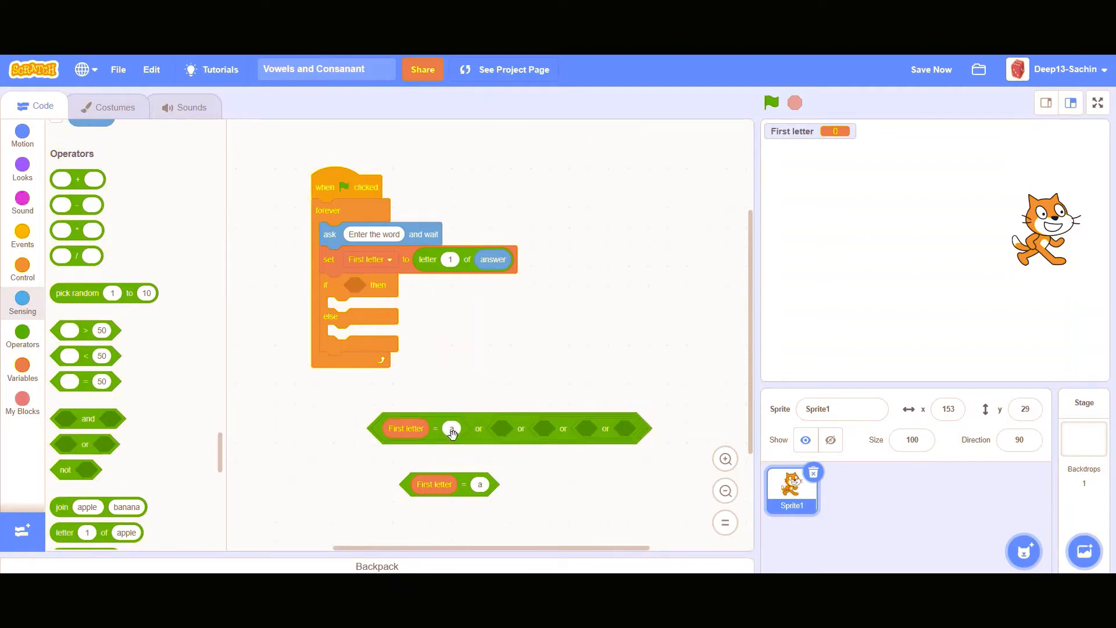
pyautogui.moveTo(587, 429)
pyautogui.write('a')
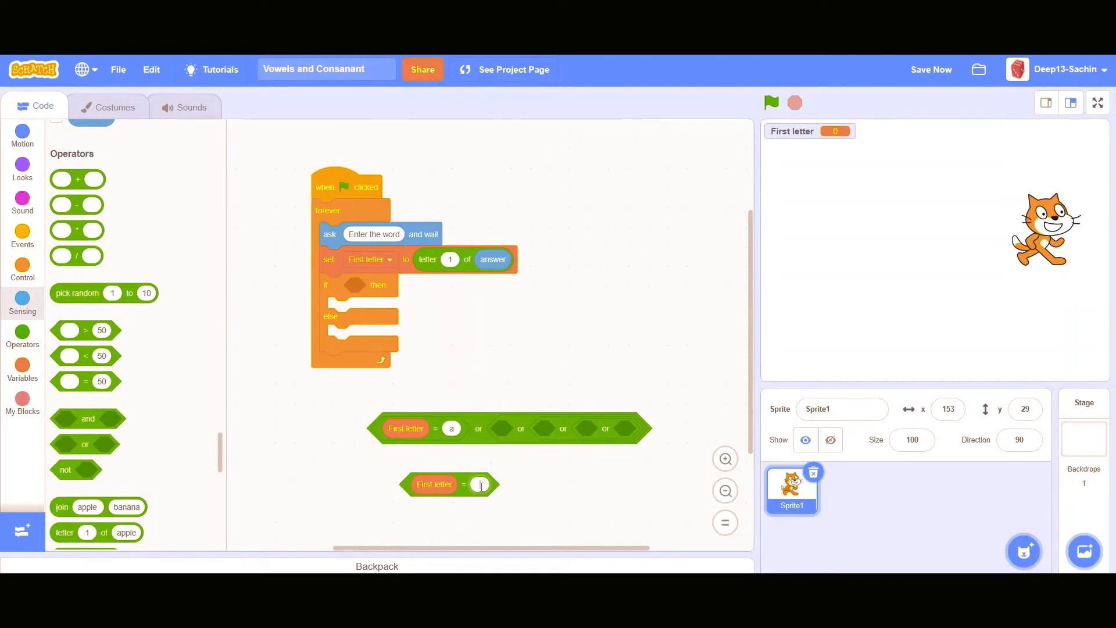
# Step: Build First letter comparisons for e, i and o by duplicating and editing the comparison
pyautogui.write('e')
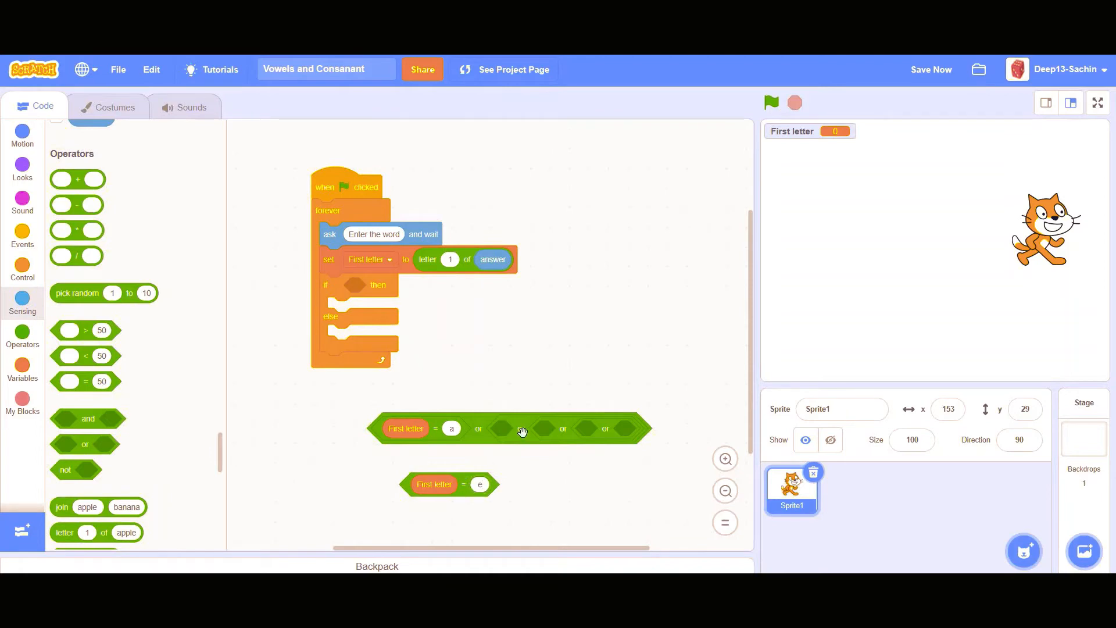
pyautogui.rightClick(450, 485)
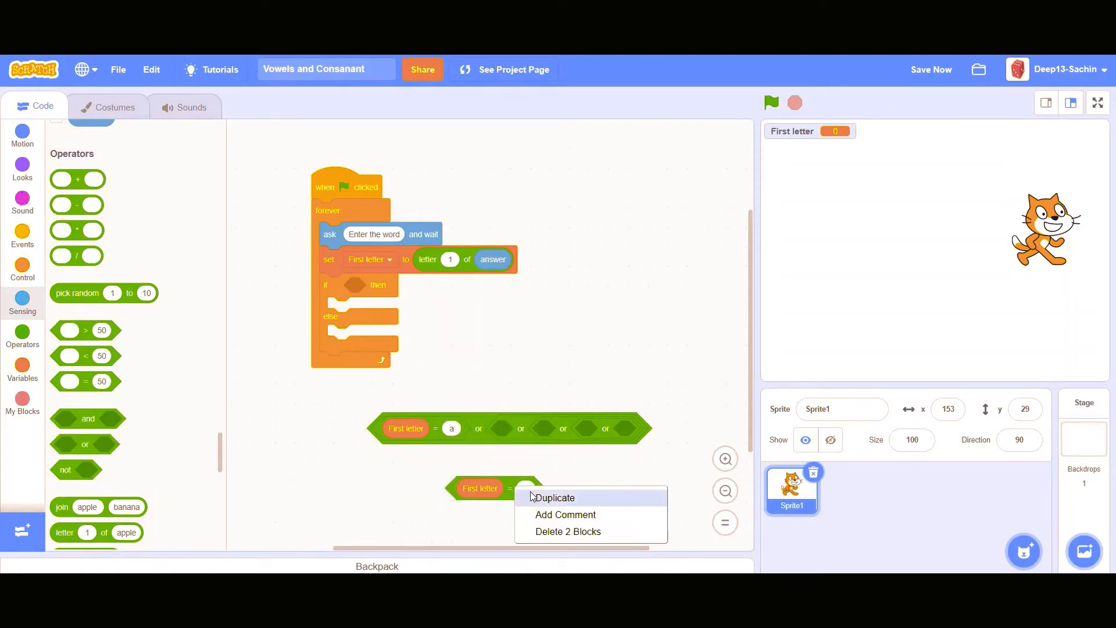
pyautogui.click(557, 497)
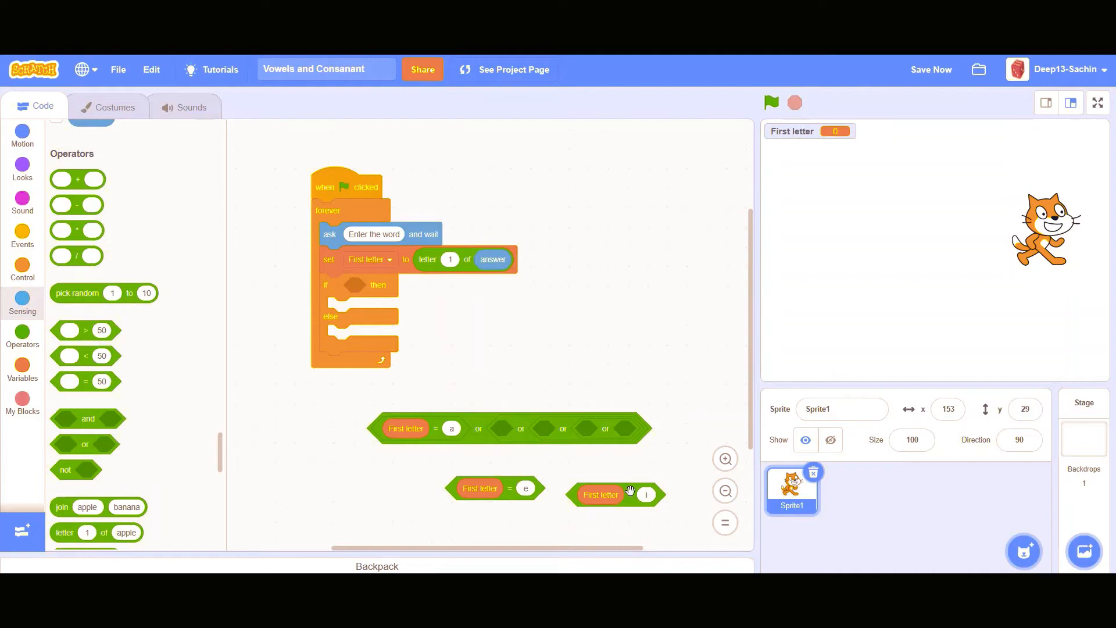
pyautogui.rightClick(602, 494)
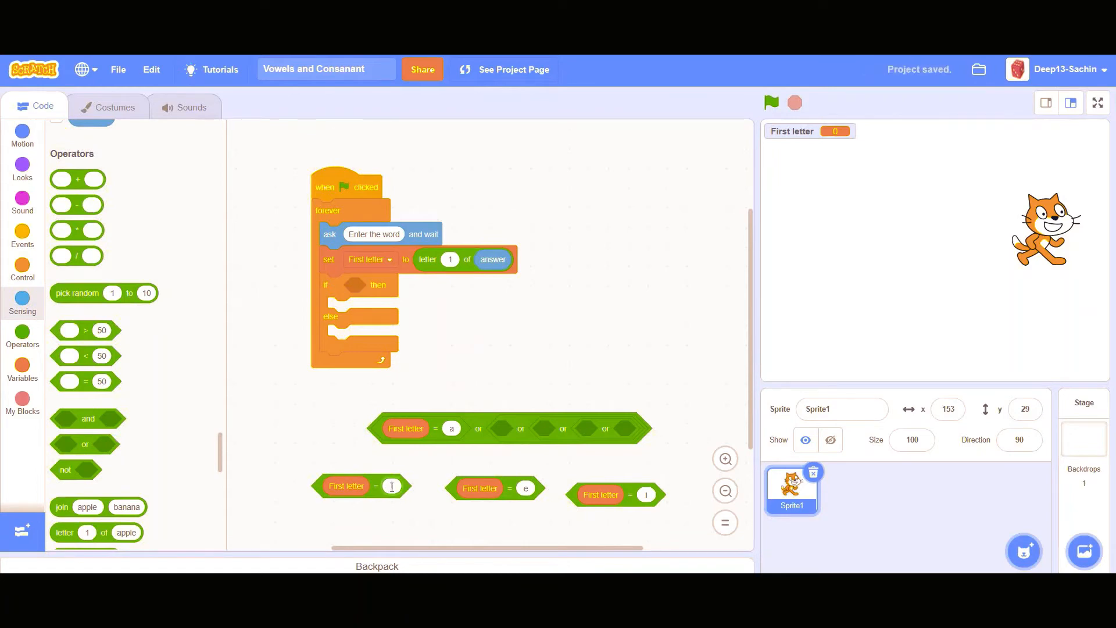
pyautogui.write('o')
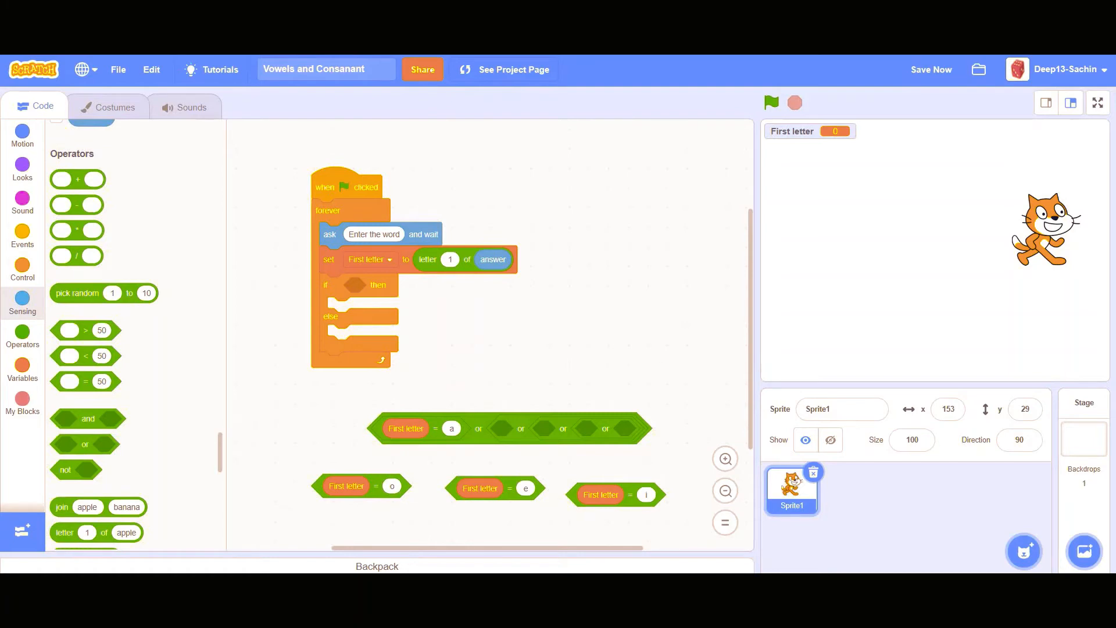
pyautogui.moveTo(507, 492)
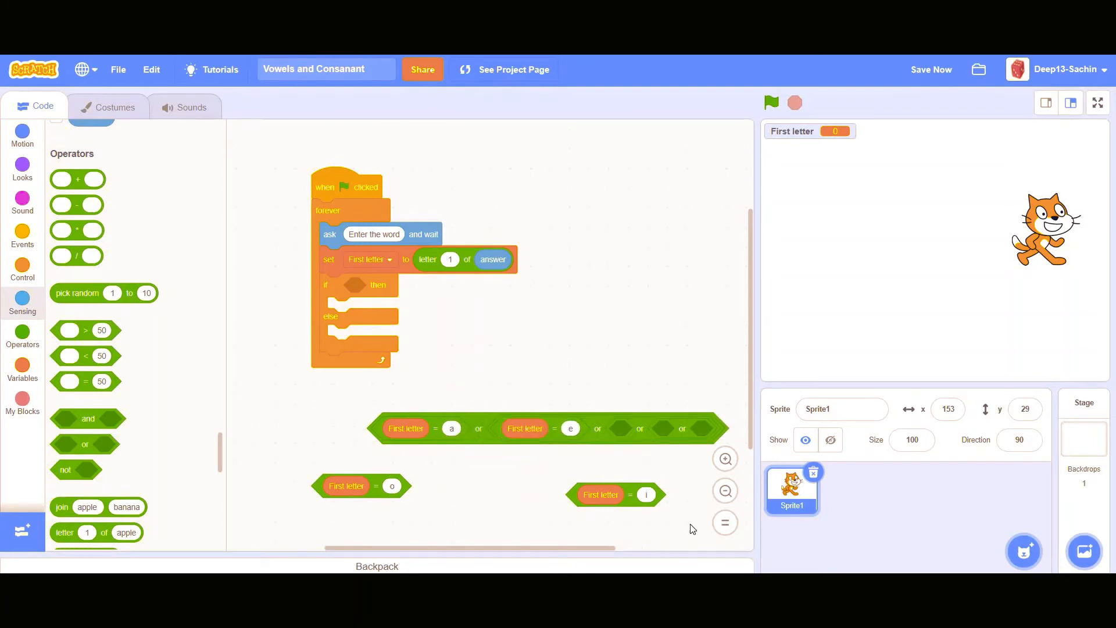
pyautogui.moveTo(661, 442)
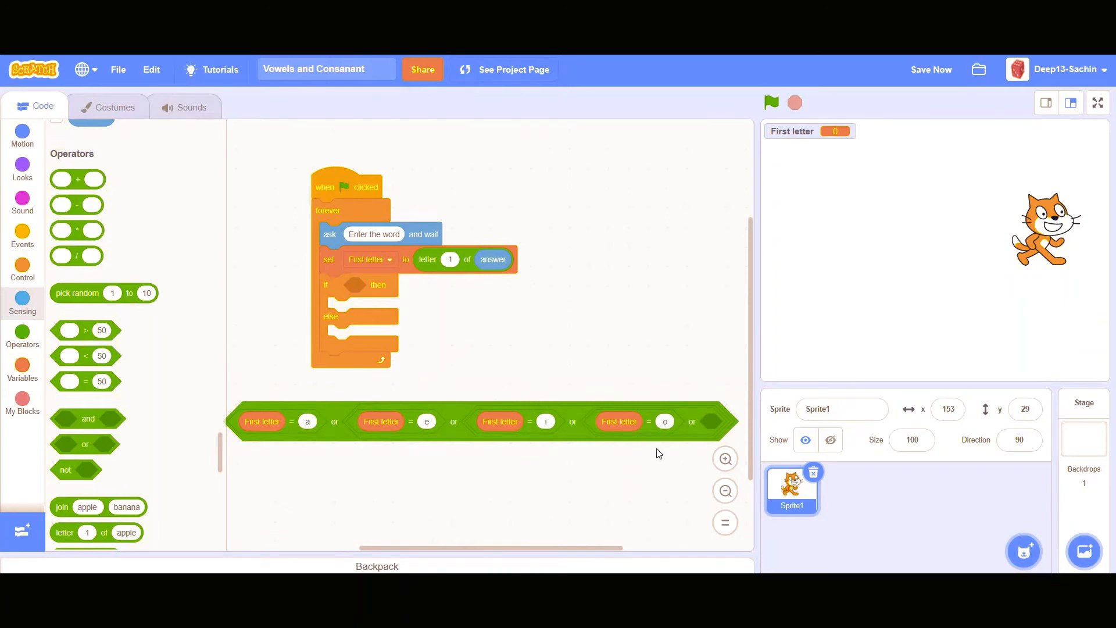
# Step: Duplicate the o comparison as First letter = u and drop the vowel chain into the if condition
pyautogui.rightClick(644, 426)
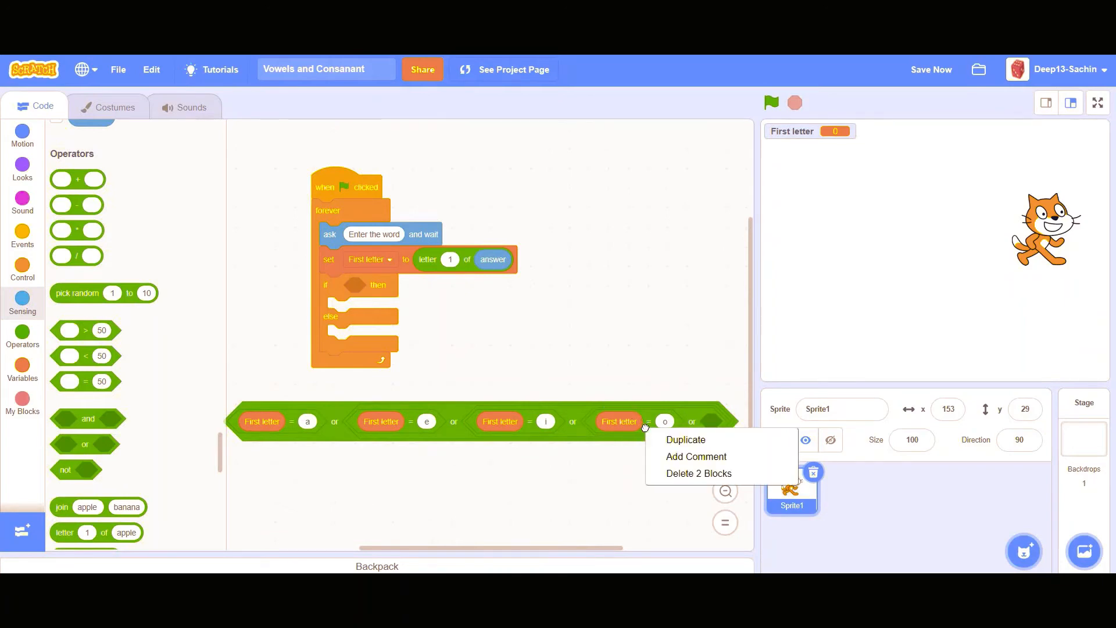
pyautogui.click(685, 440)
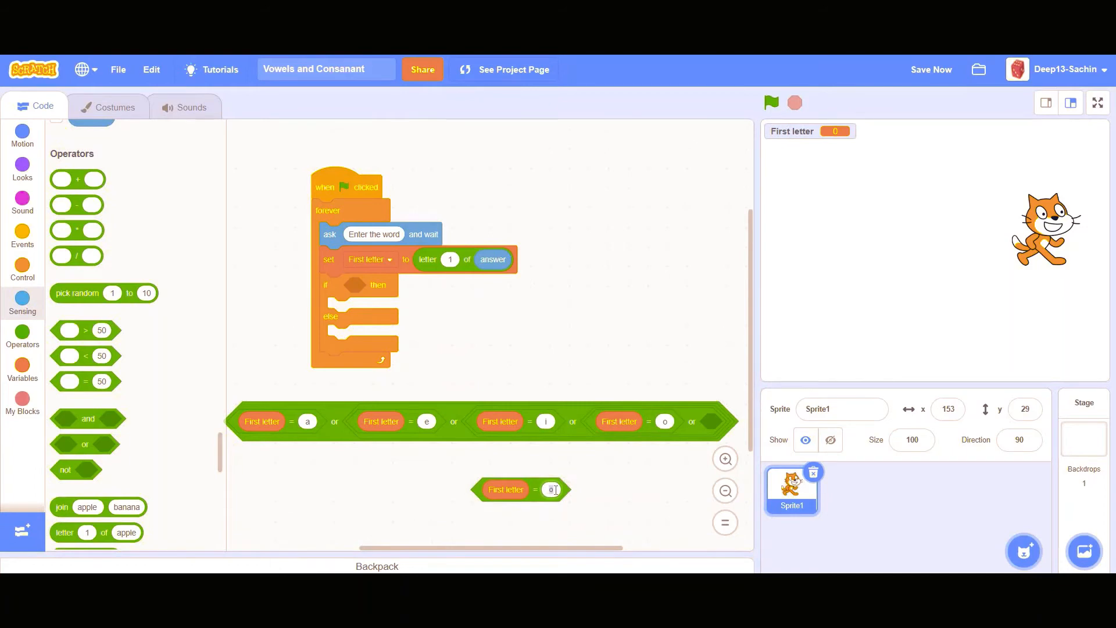
pyautogui.write('u')
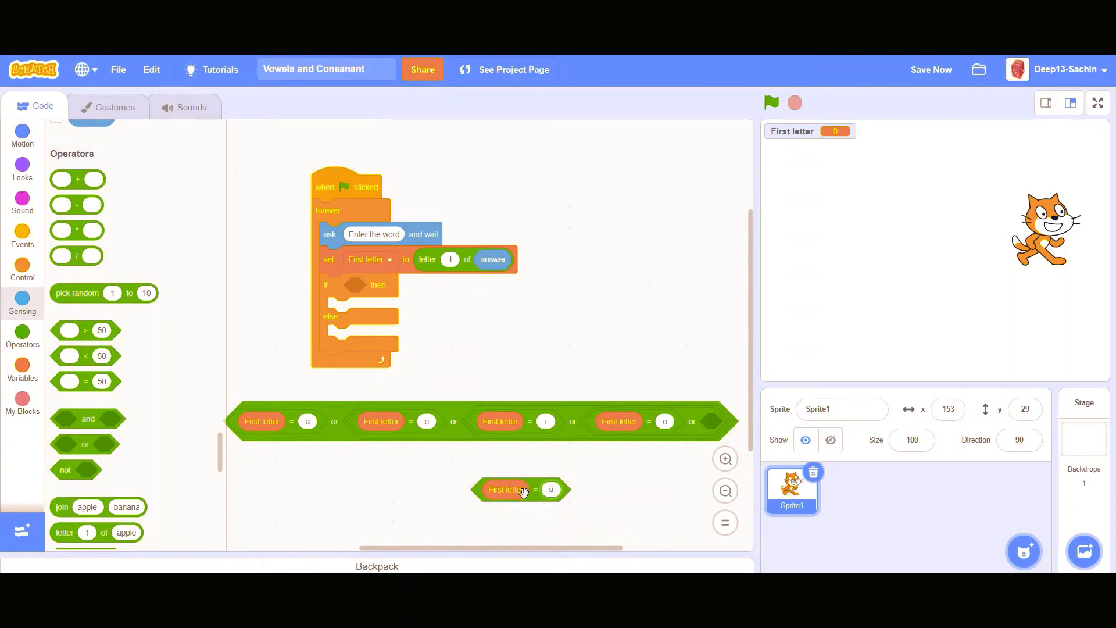
pyautogui.moveTo(522, 489); pyautogui.dragTo(729, 432)
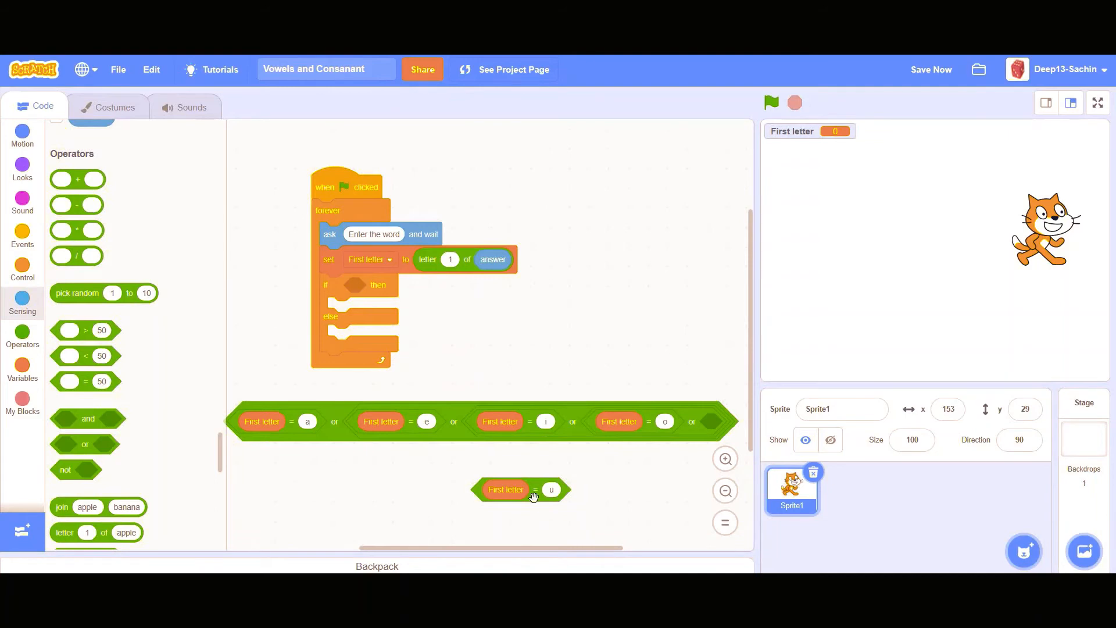
pyautogui.moveTo(509, 472)
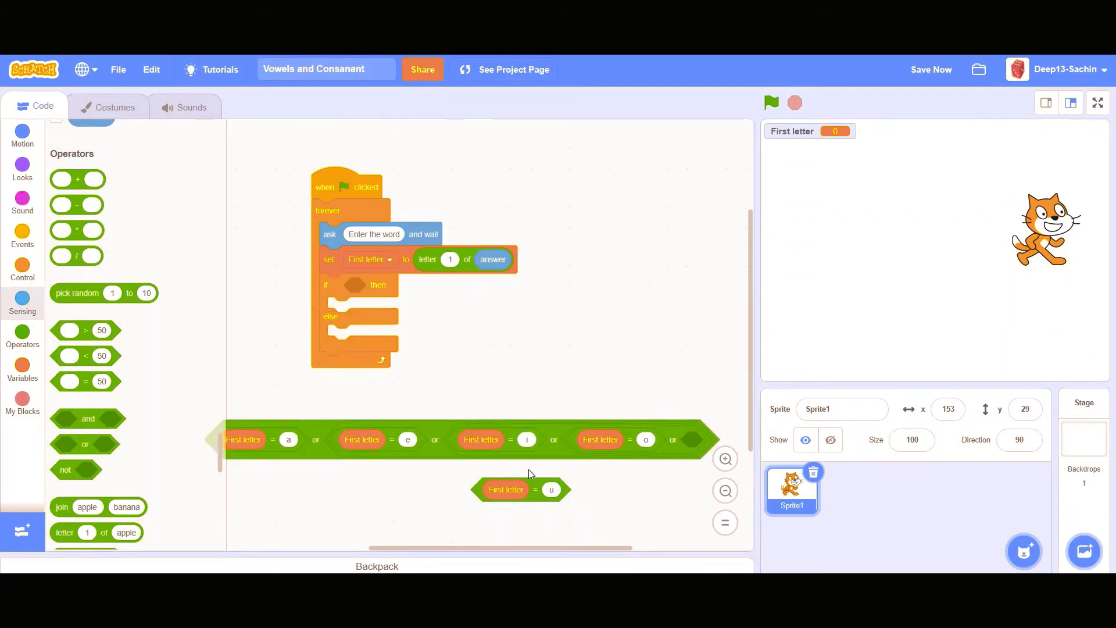
pyautogui.moveTo(519, 489); pyautogui.dragTo(719, 449)
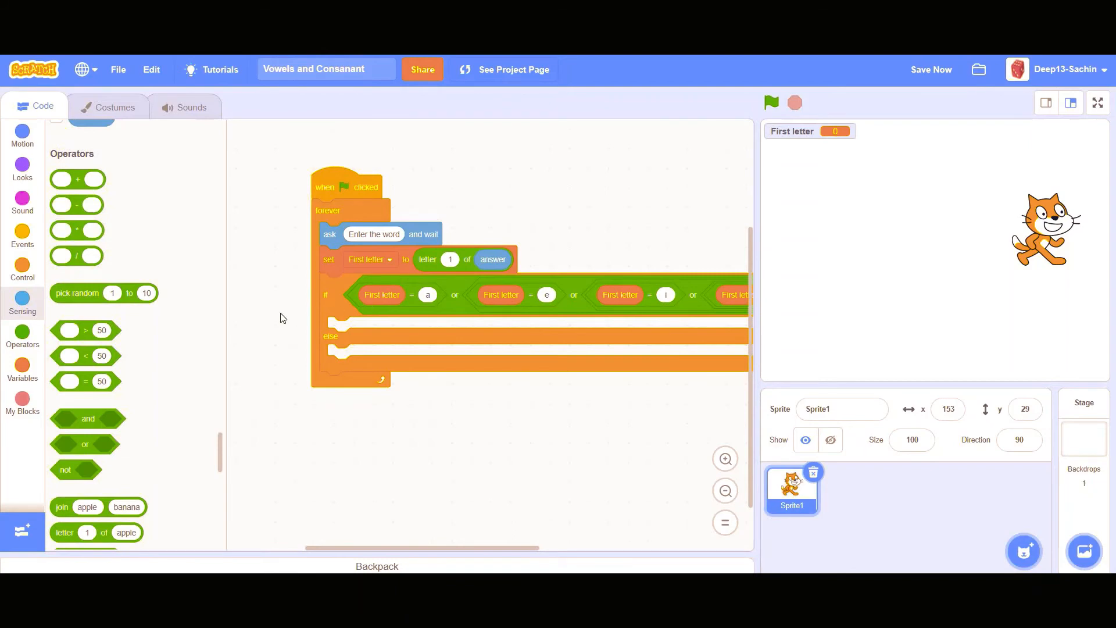
pyautogui.moveTo(640, 292)
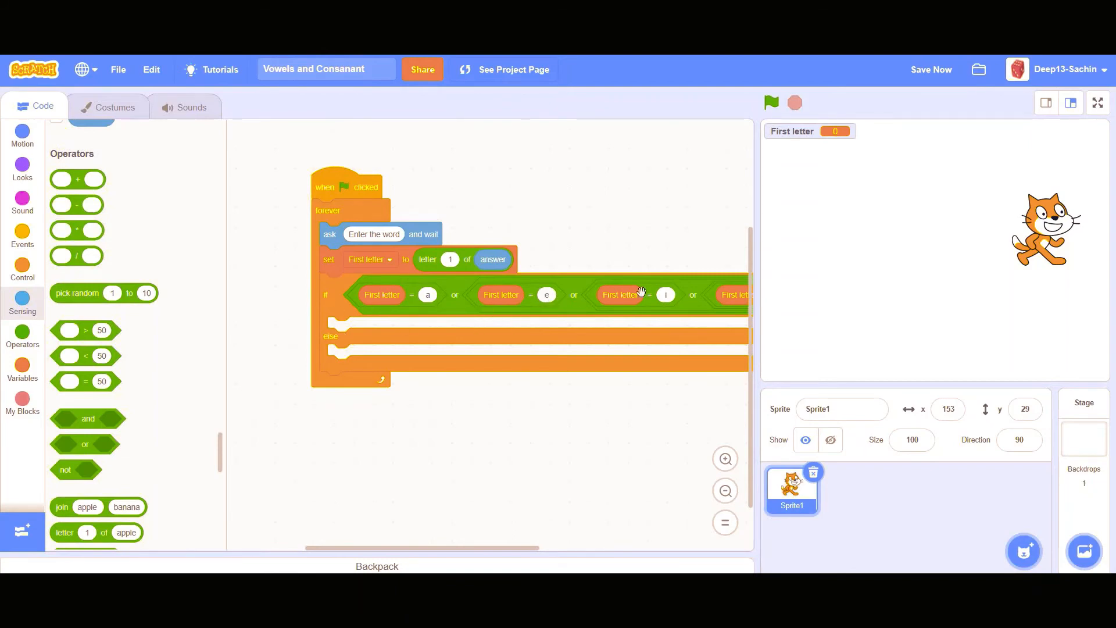
pyautogui.moveTo(10, 325)
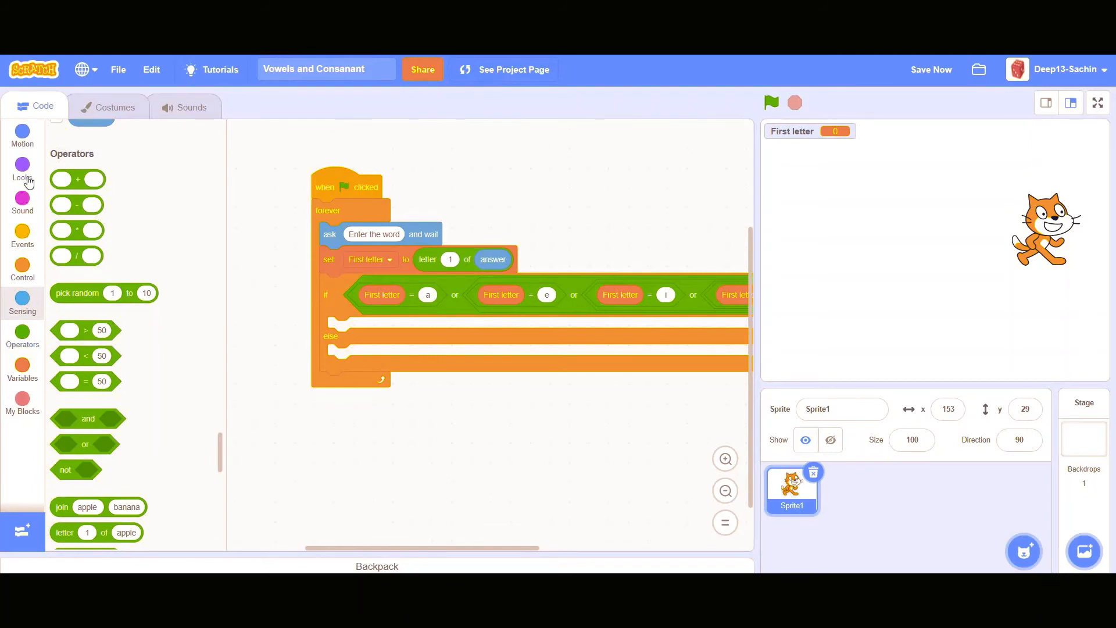
# Step: Add say blocks 'This is A vowel' in the if branch and 'This is a consonant' in else
pyautogui.click(22, 168)
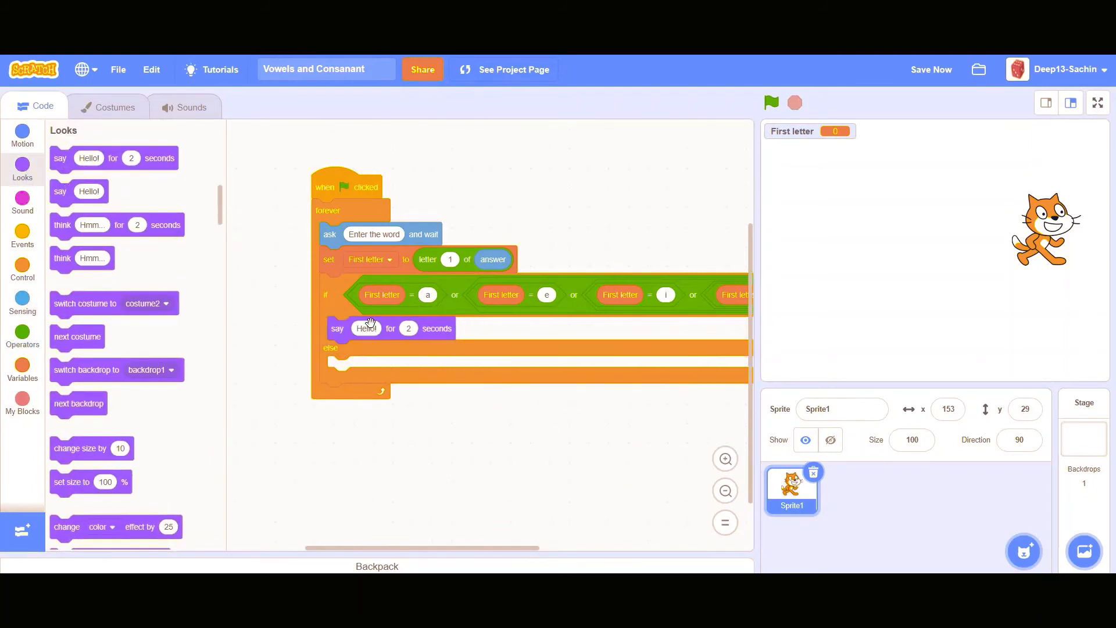
pyautogui.click(365, 328)
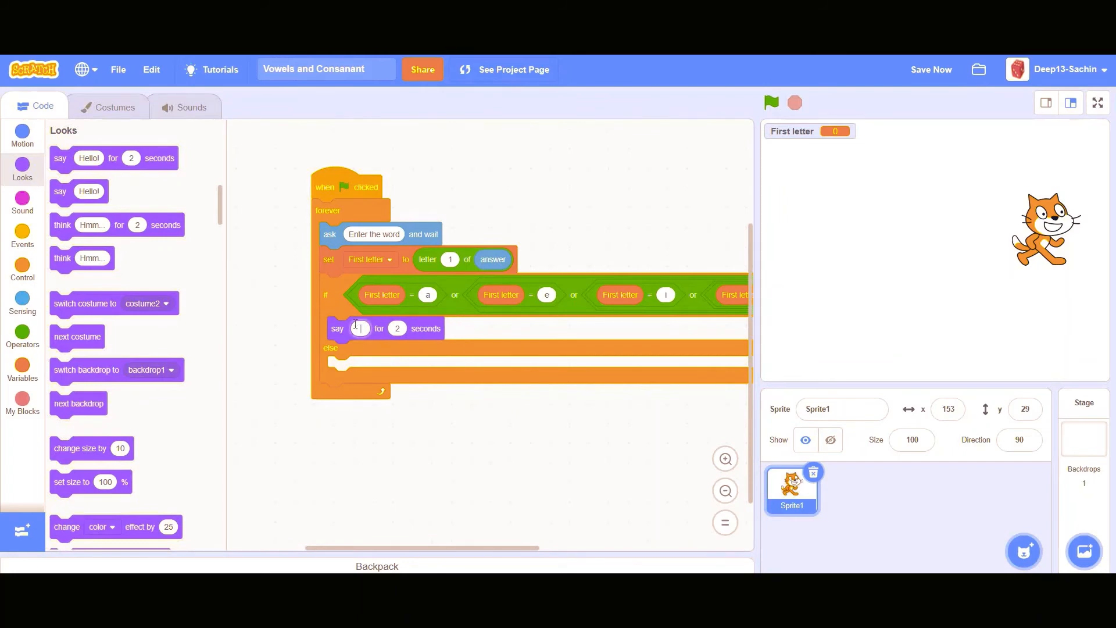
pyautogui.write('This is A')
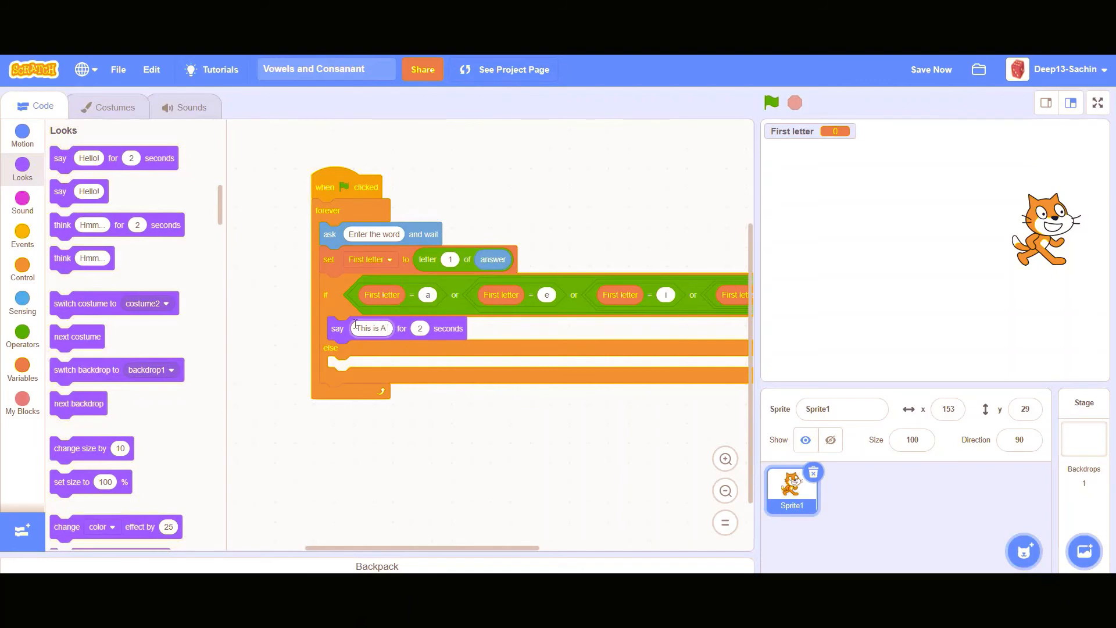
pyautogui.write('vowel')
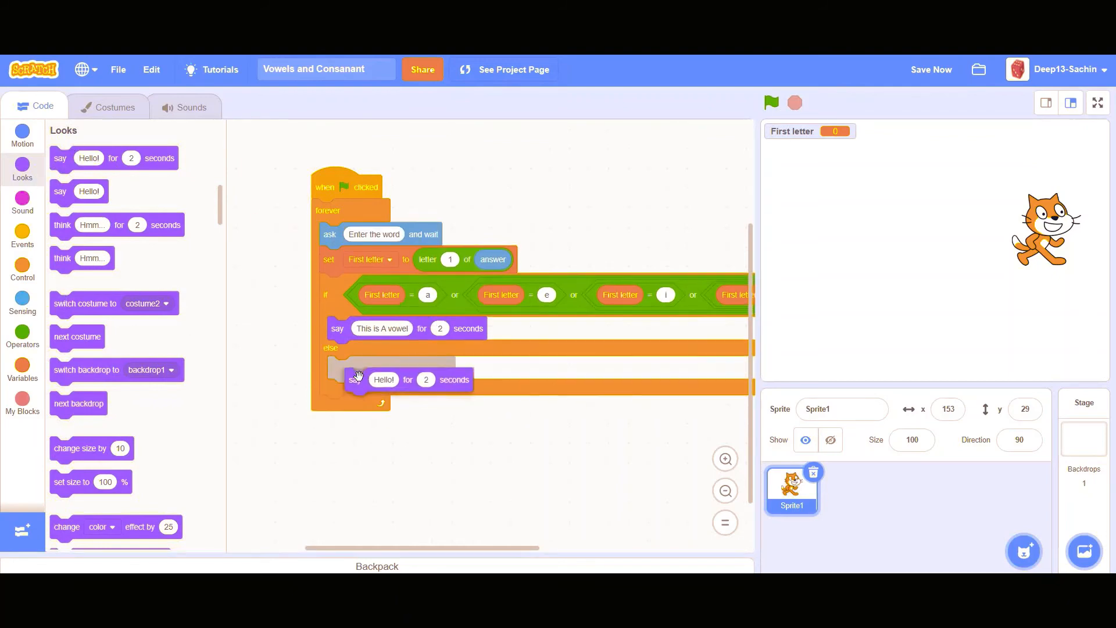
pyautogui.moveTo(358, 378); pyautogui.dragTo(368, 367)
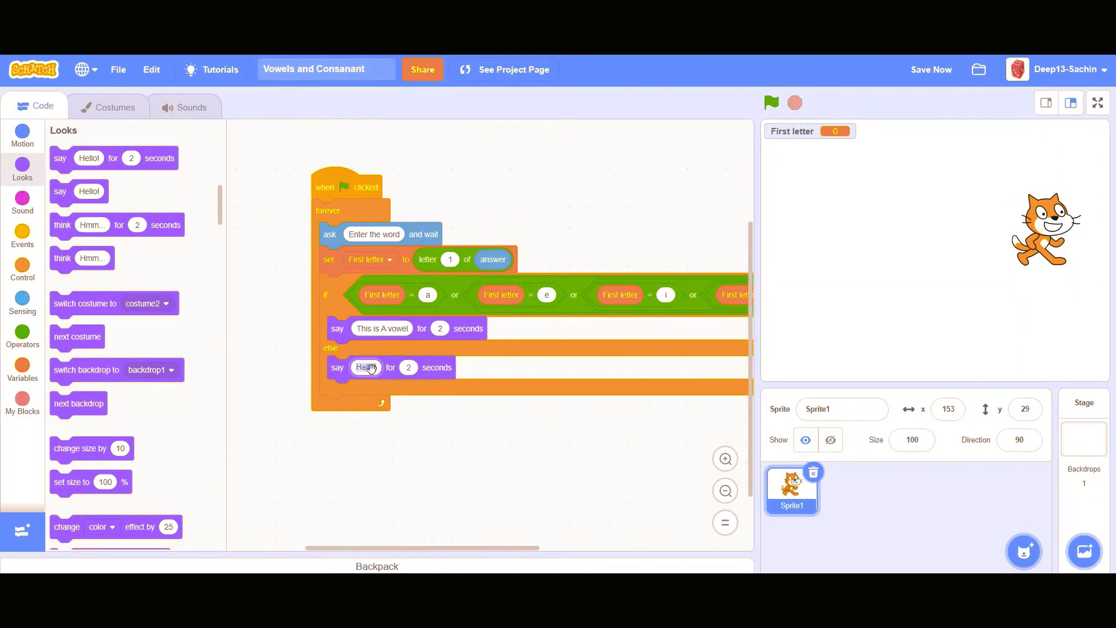
pyautogui.write('This is a consanant')
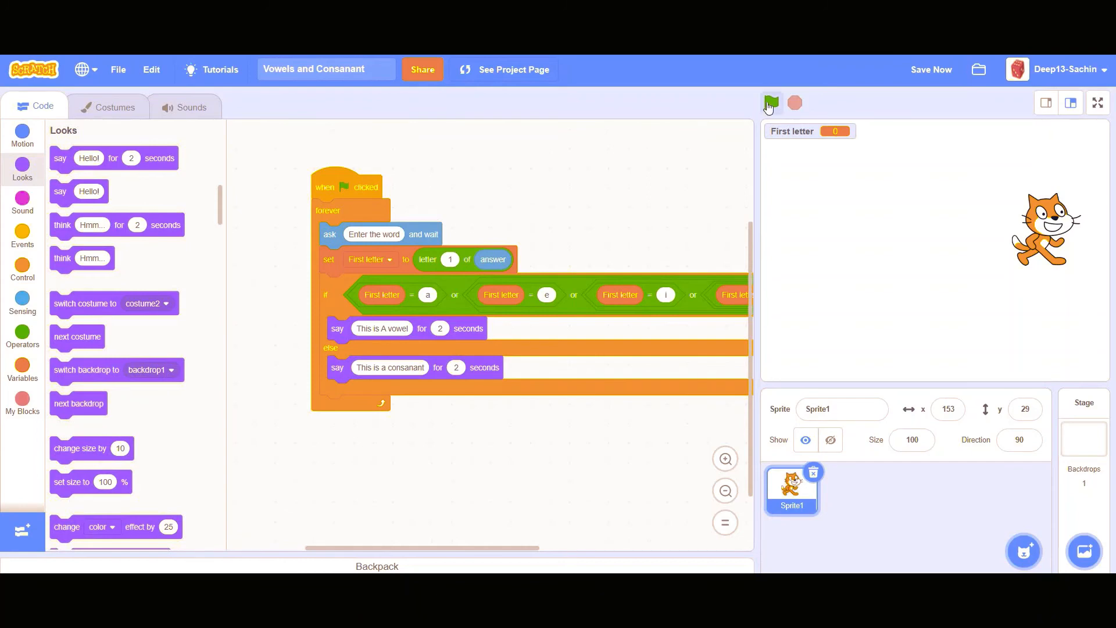
# Step: Run the project with 'apple', see 'This is A vowel', then stop it
pyautogui.click(770, 104)
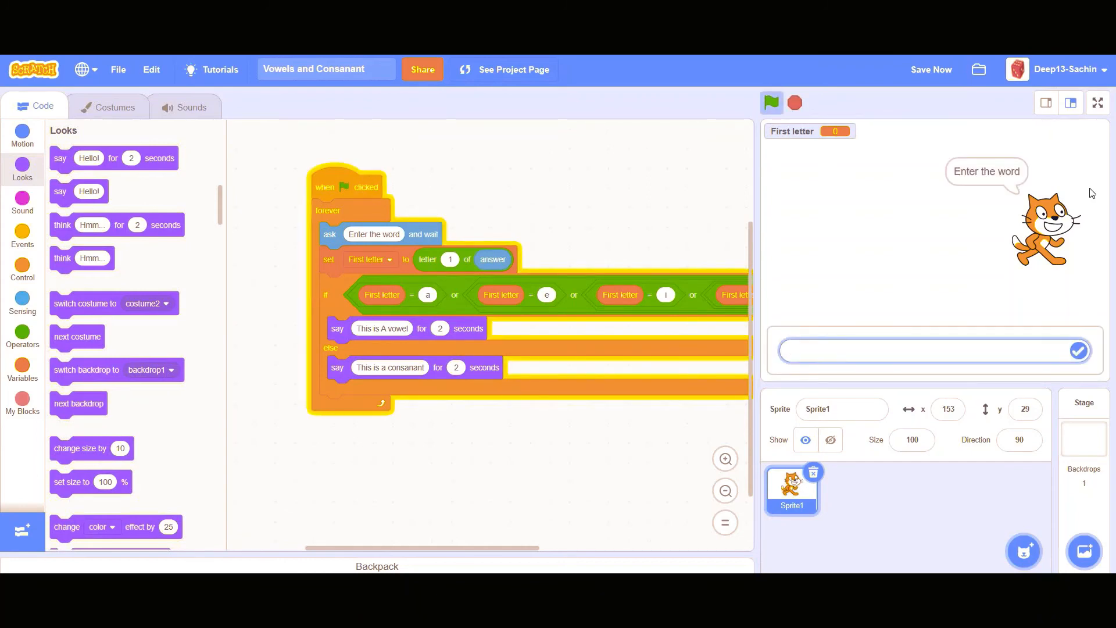
pyautogui.write('apple')
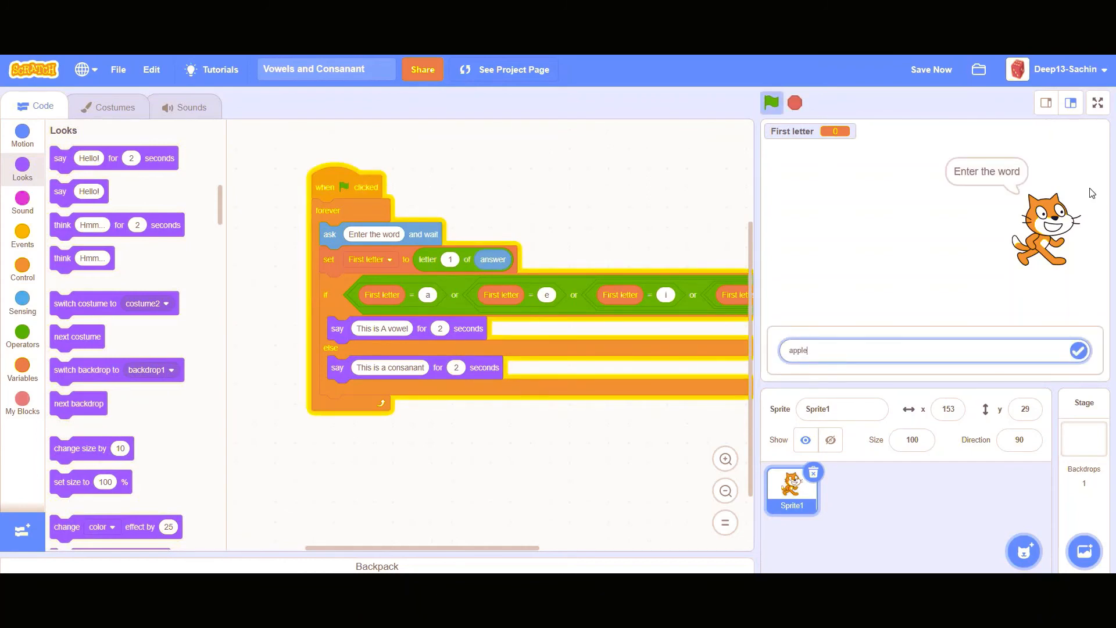
pyautogui.click(1077, 350)
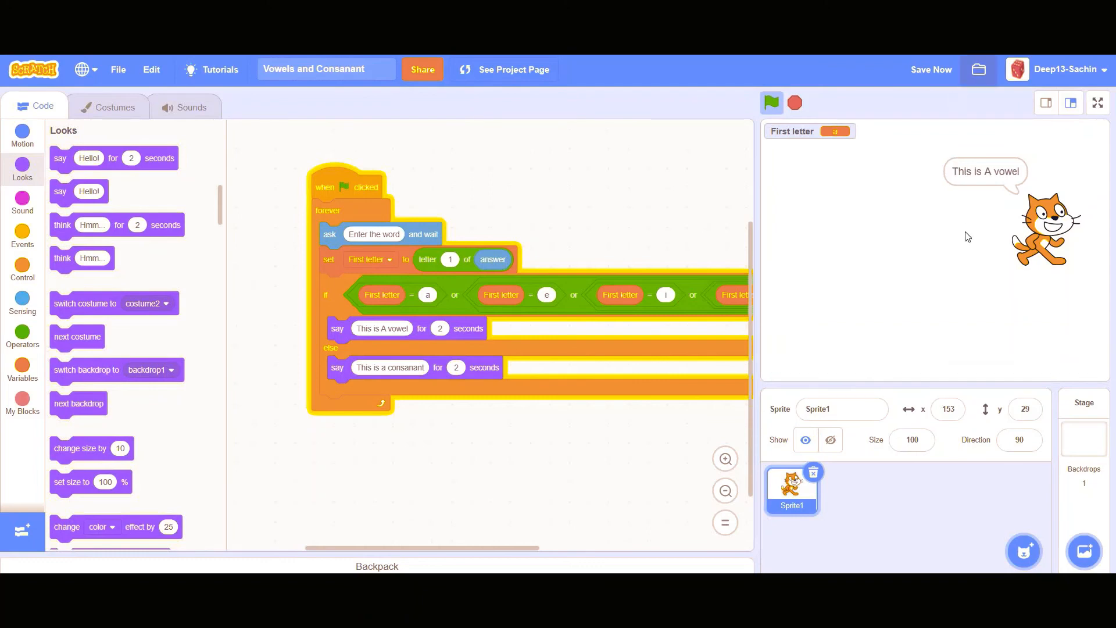
pyautogui.click(771, 103)
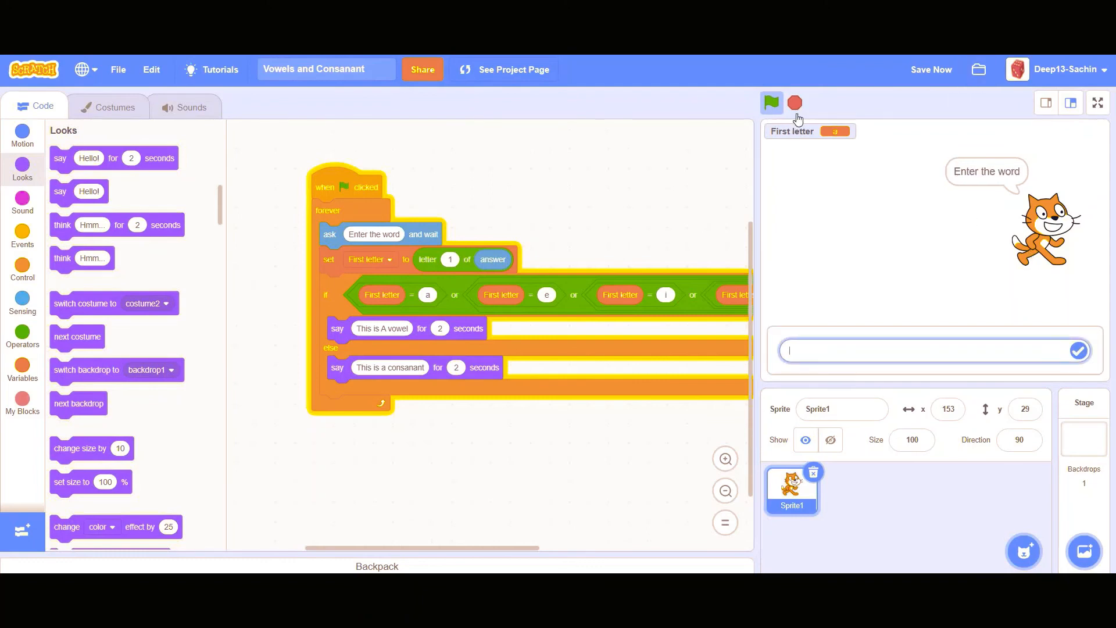
pyautogui.click(796, 102)
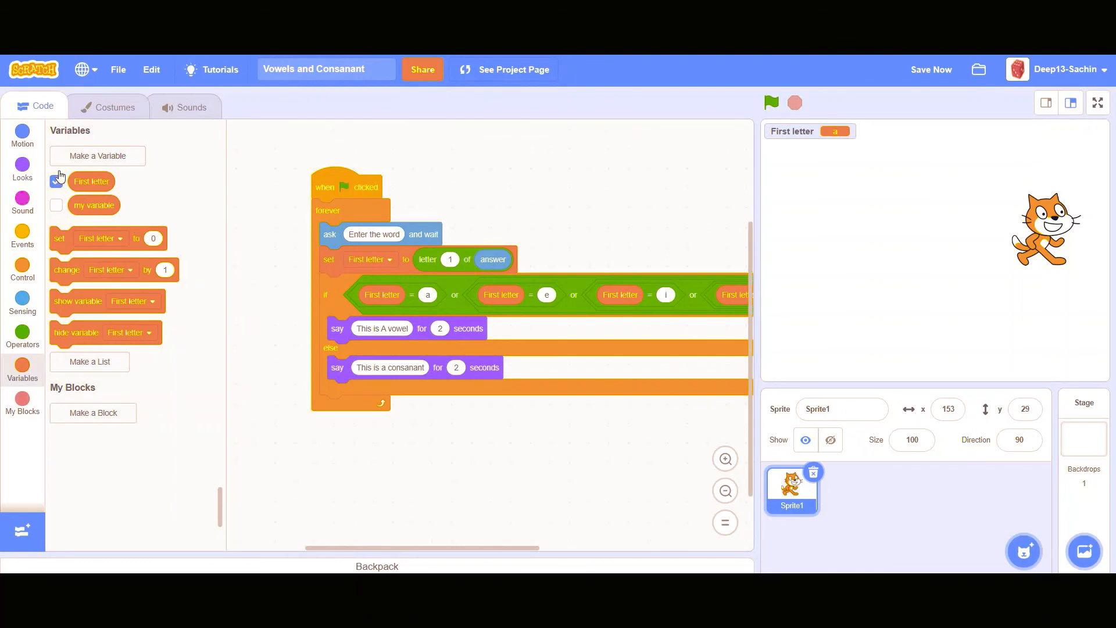
# Step: Hide the First letter monitor, run another test word, then stop the project
pyautogui.click(57, 181)
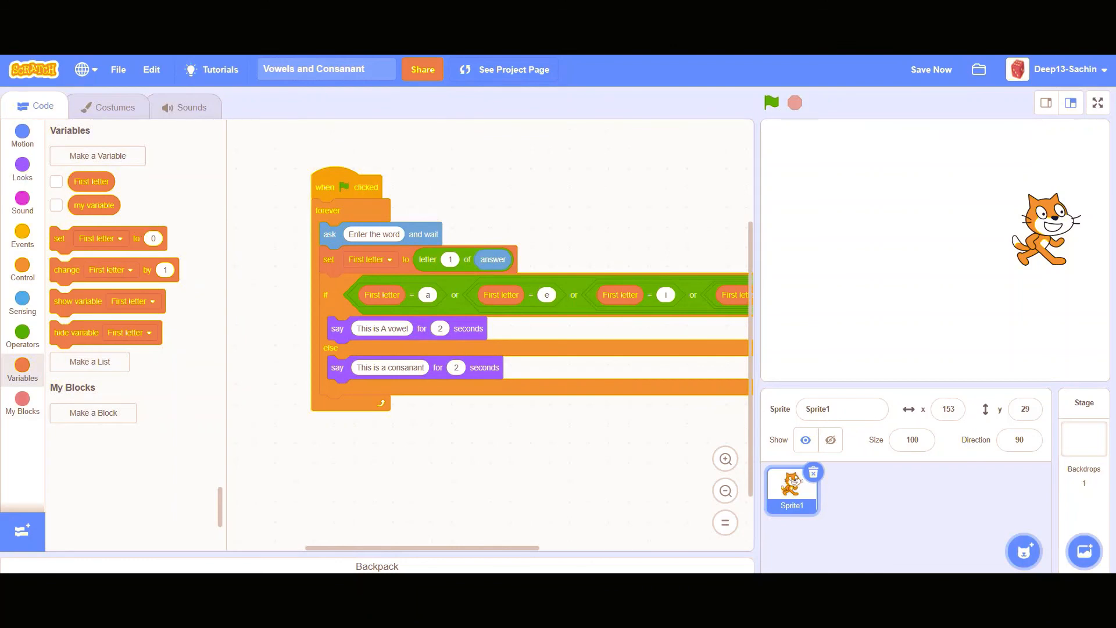
pyautogui.click(771, 102)
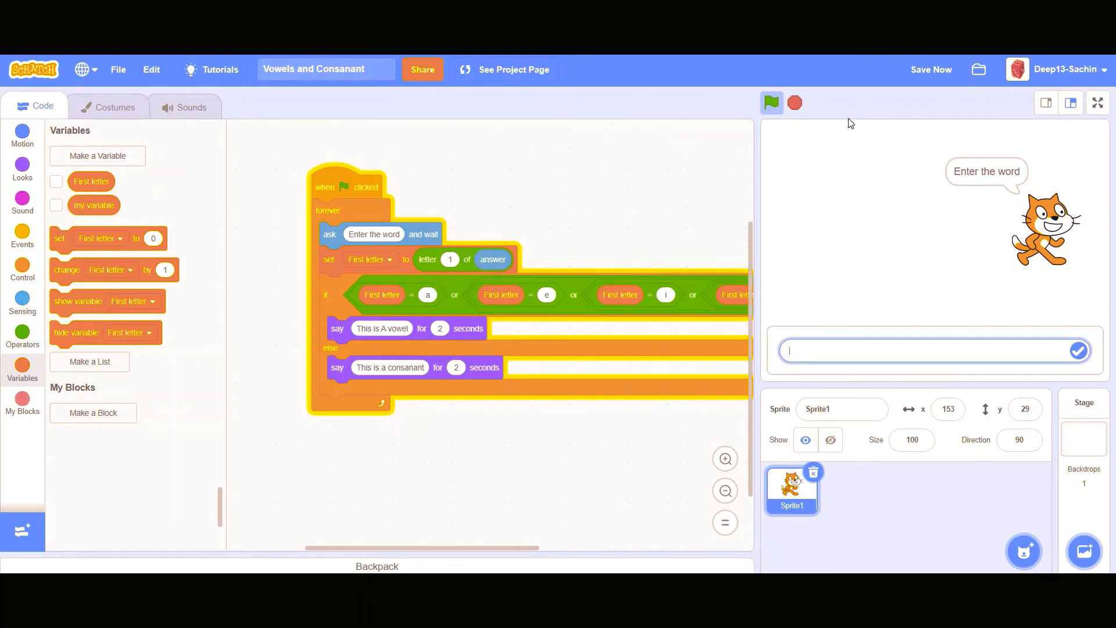
pyautogui.write('appl')
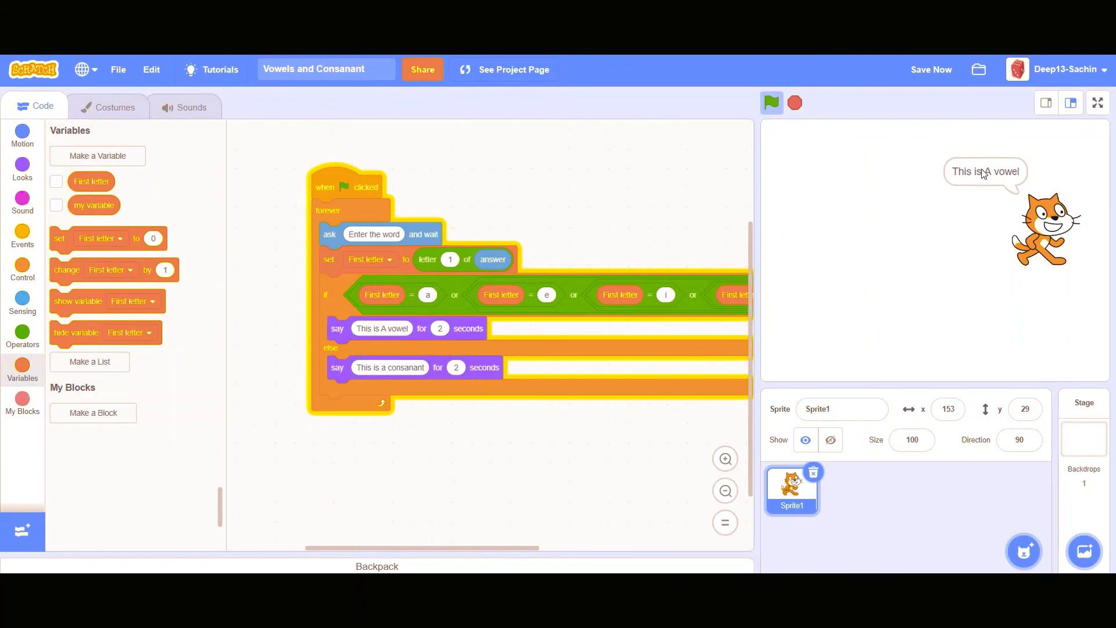
pyautogui.click(771, 102)
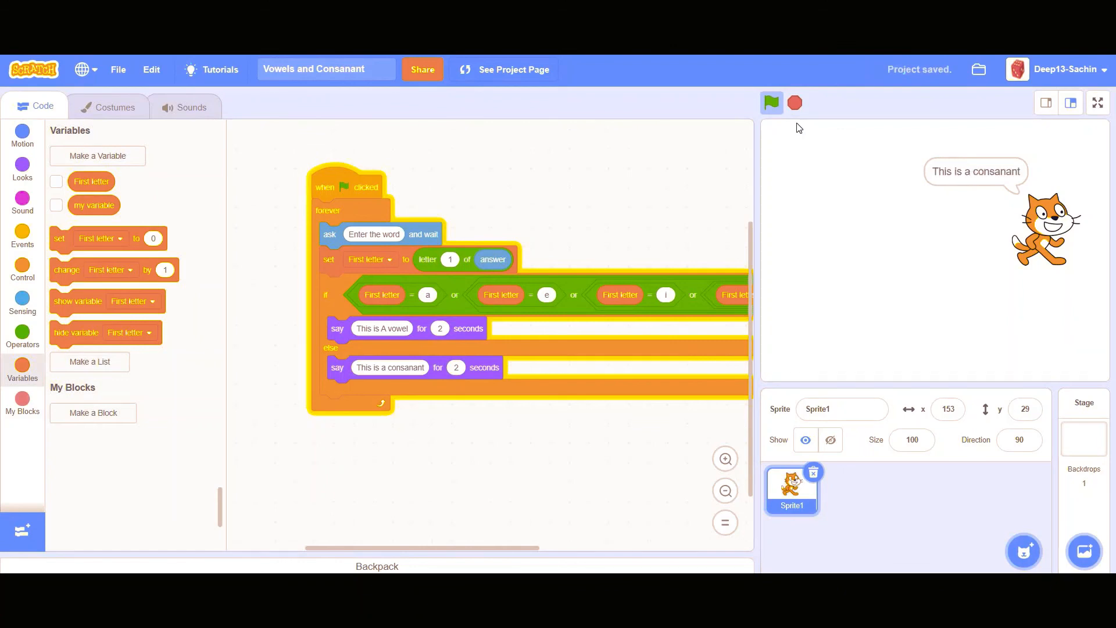
pyautogui.click(771, 103)
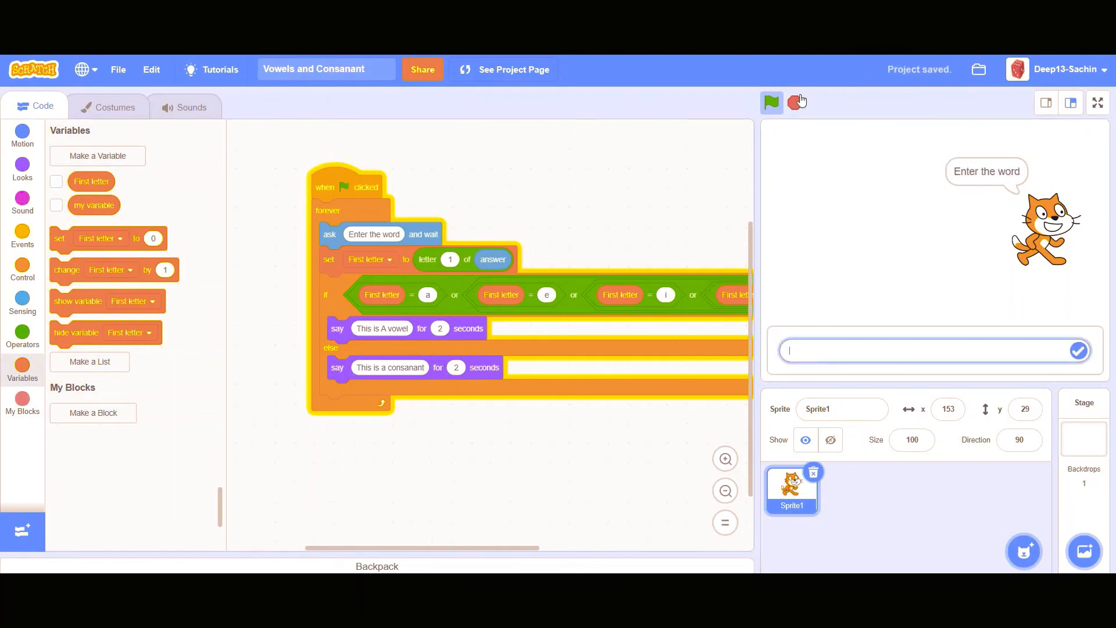